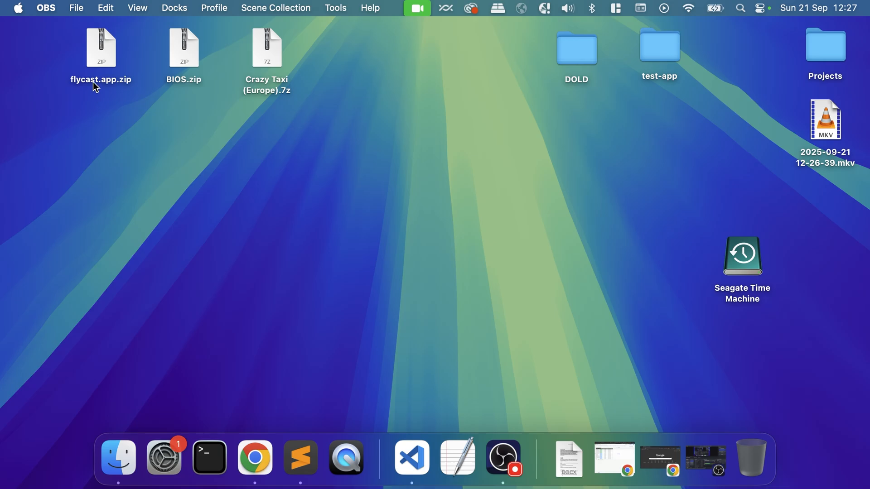
mouse_move(192, 45)
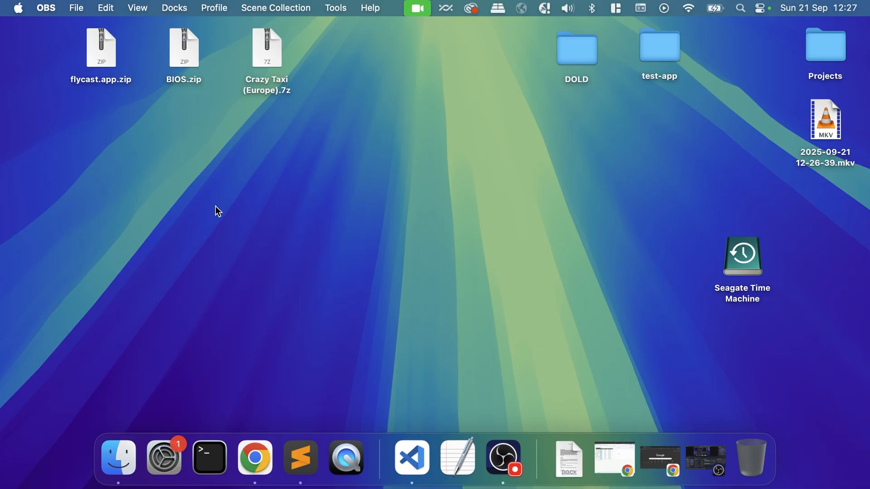
mouse_move(293, 132)
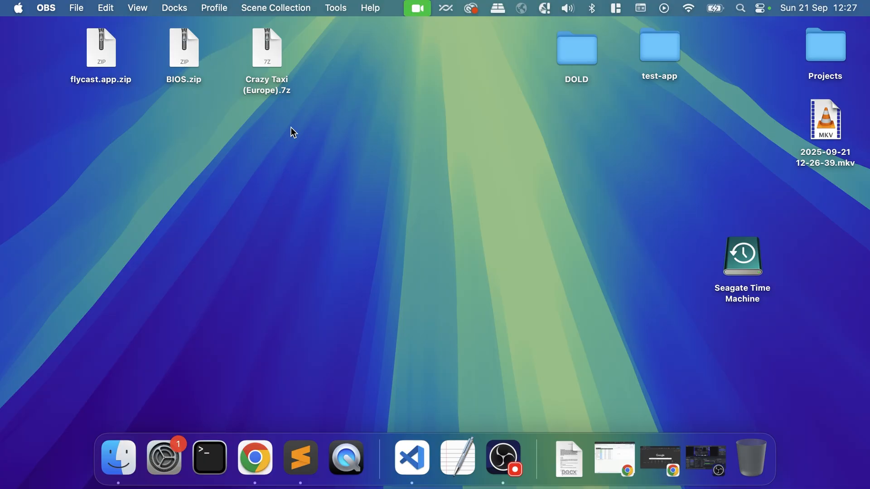
Search the web for 'flycast' in a fresh browser tab
left_click(254, 457)
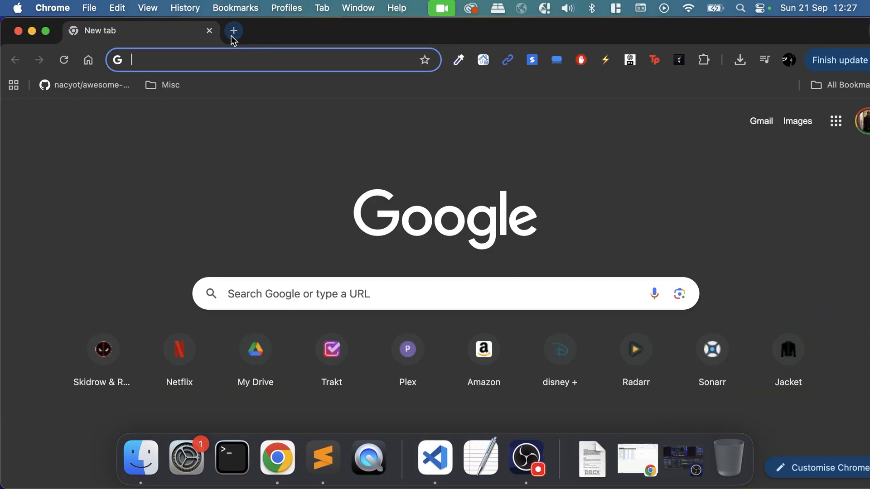
left_click(272, 60)
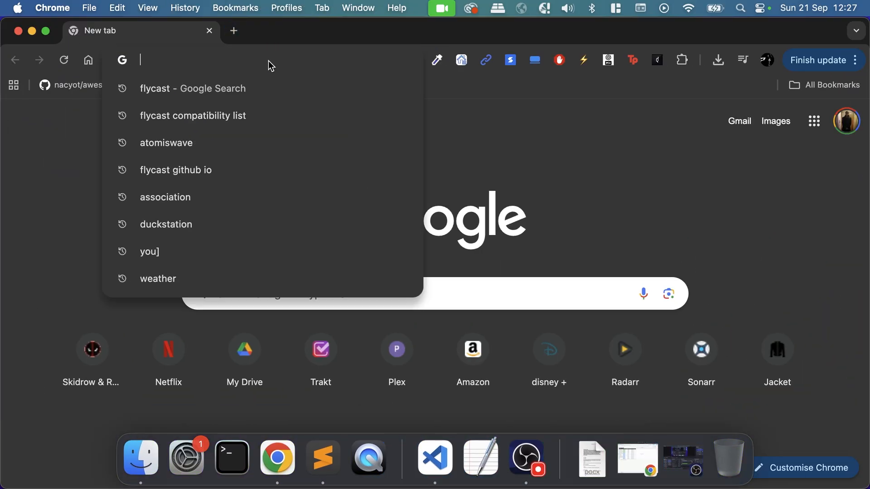
left_click(192, 88)
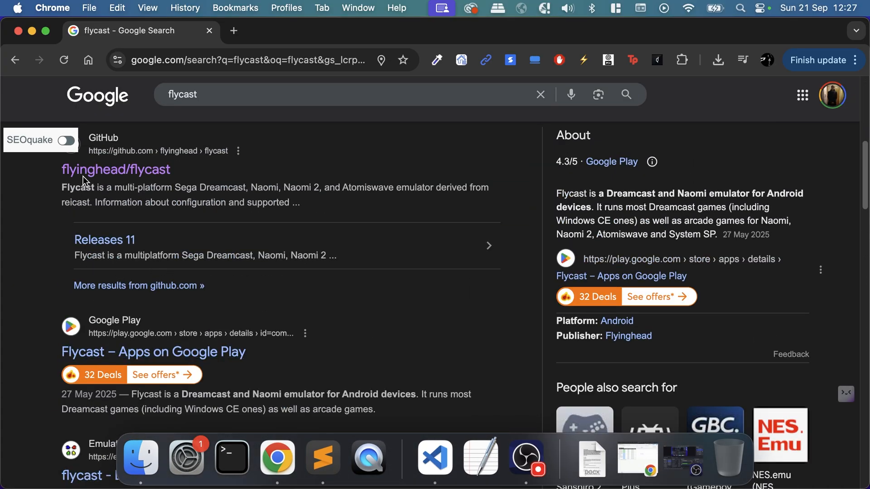
Search 'flycast github io' and land on the Flycast CI Builds page of recent builds
left_click(654, 297)
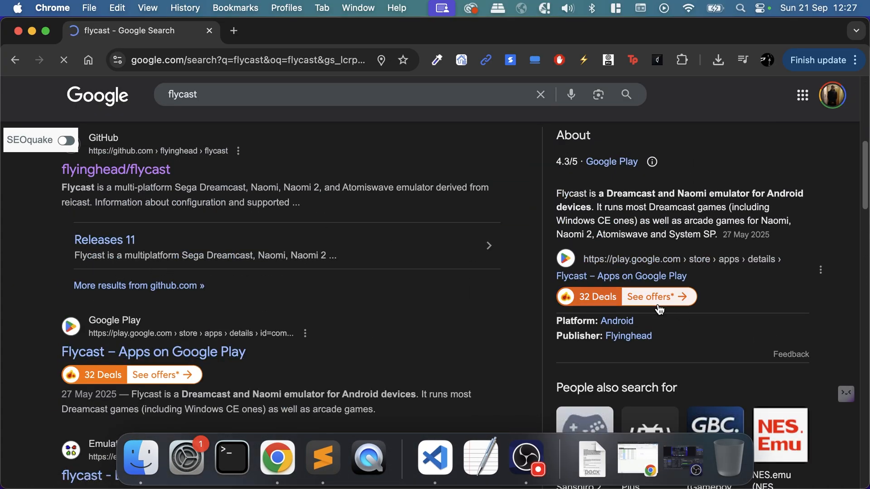
left_click(115, 170)
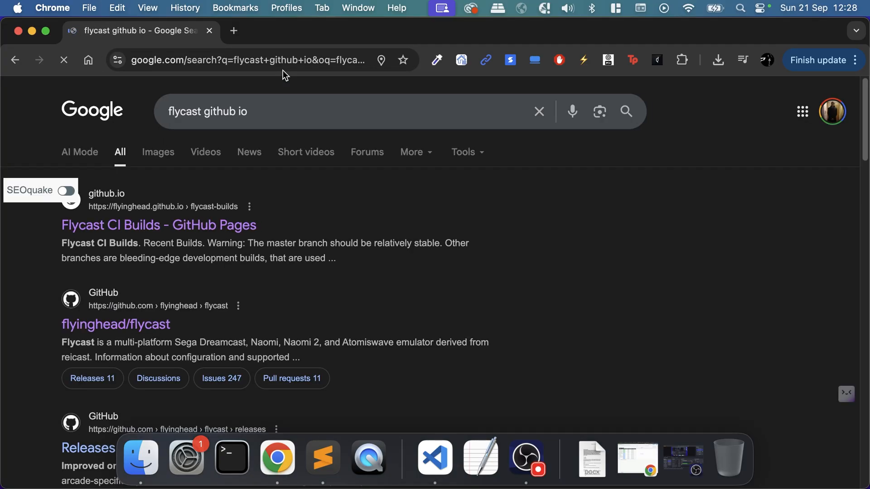
left_click(158, 225)
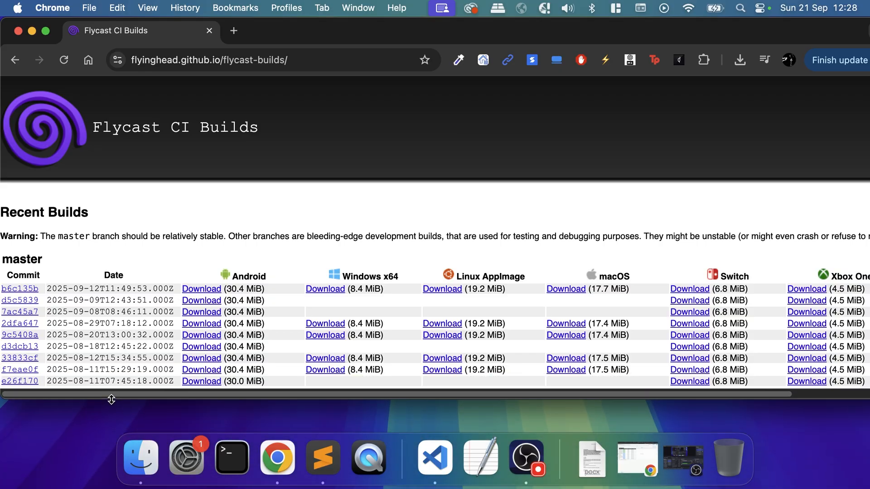
scroll("down", 3)
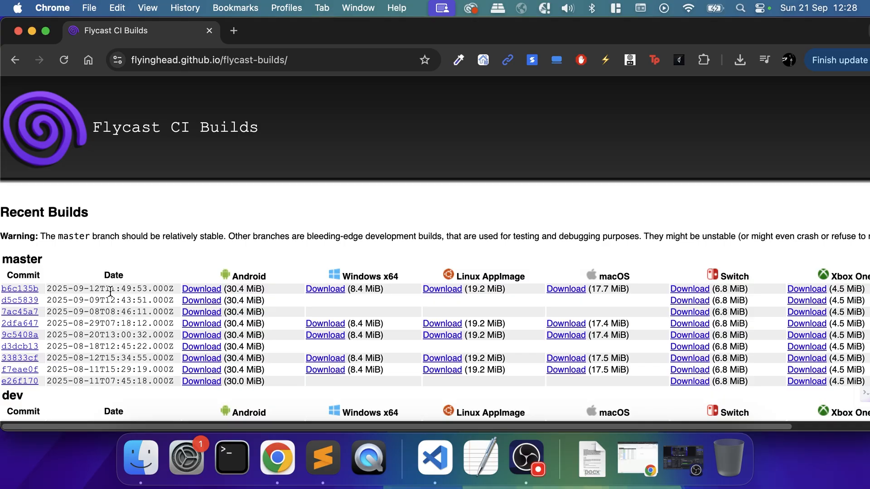
mouse_move(565, 288)
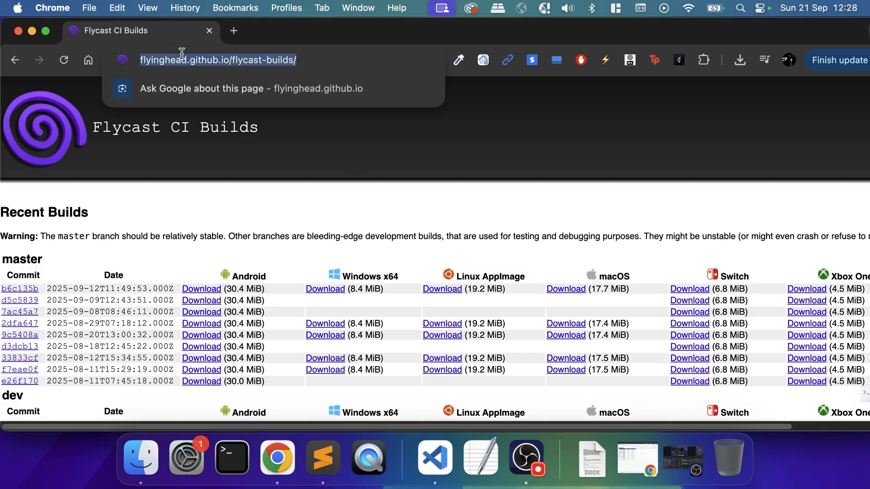
Search 'the unarchiver' and land on theunarchiver.com with its macOS download
type("the unarchiver")
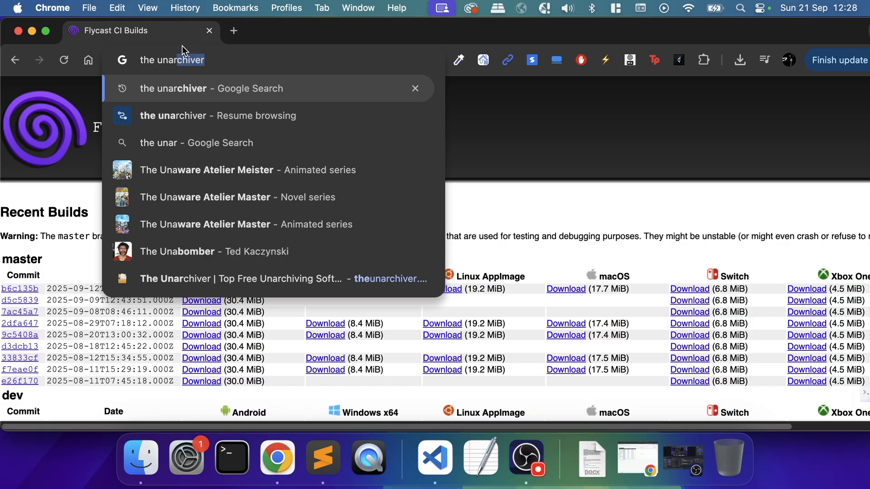
left_click(173, 88)
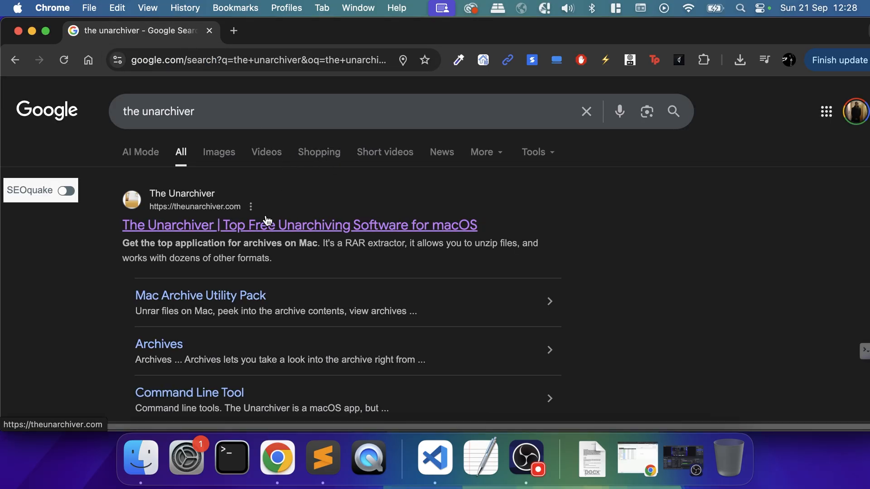
left_click(299, 224)
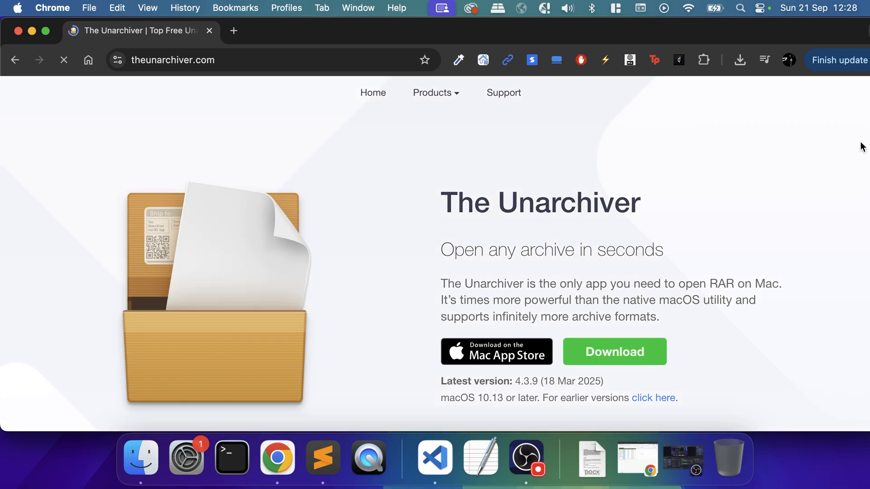
mouse_move(533, 367)
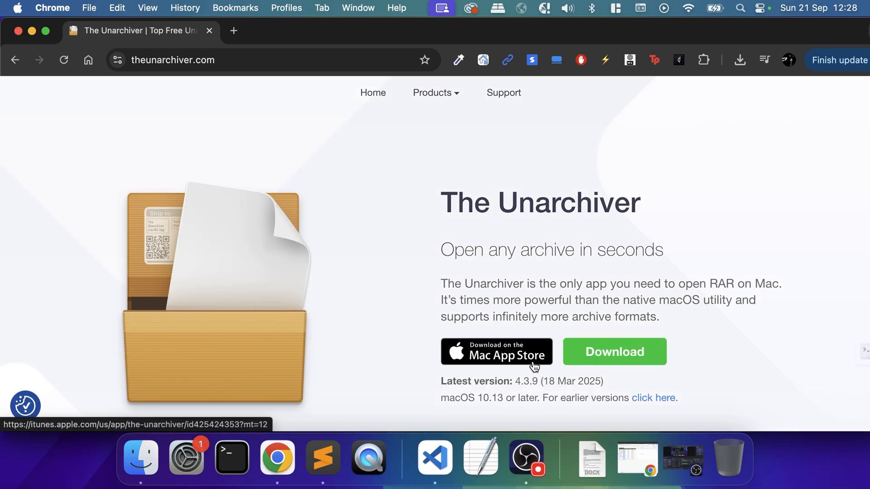
mouse_move(594, 375)
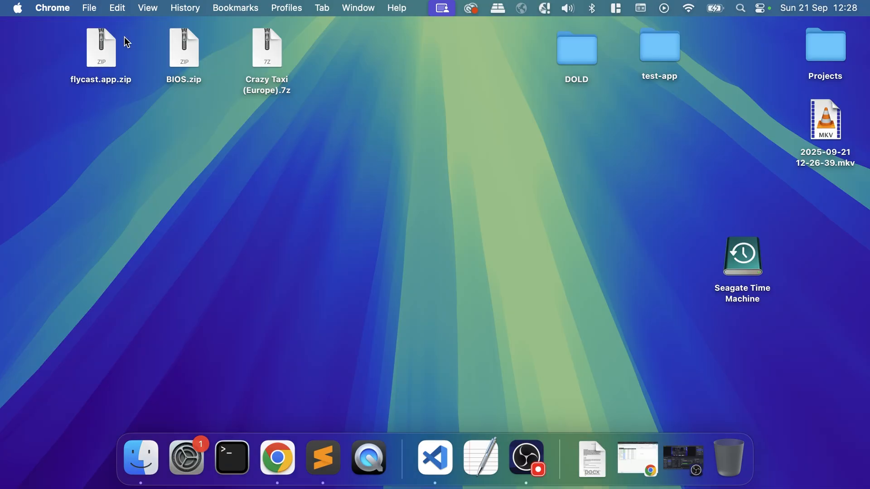
mouse_move(227, 134)
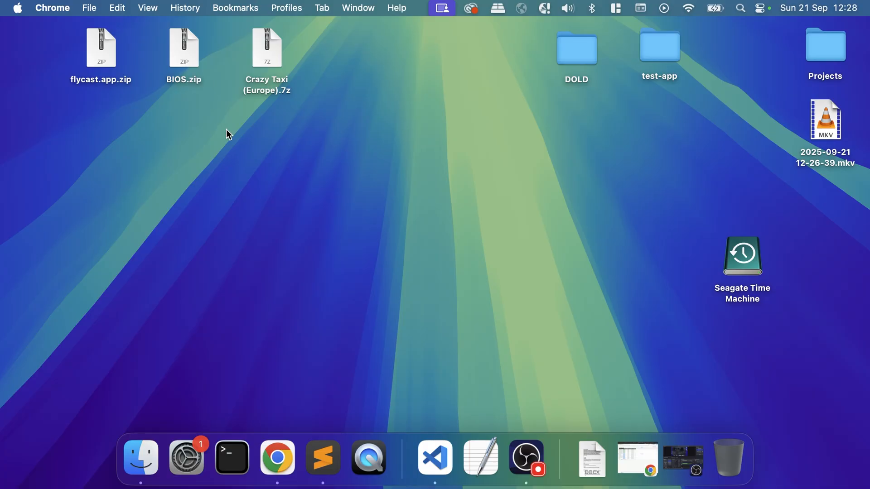
mouse_move(241, 147)
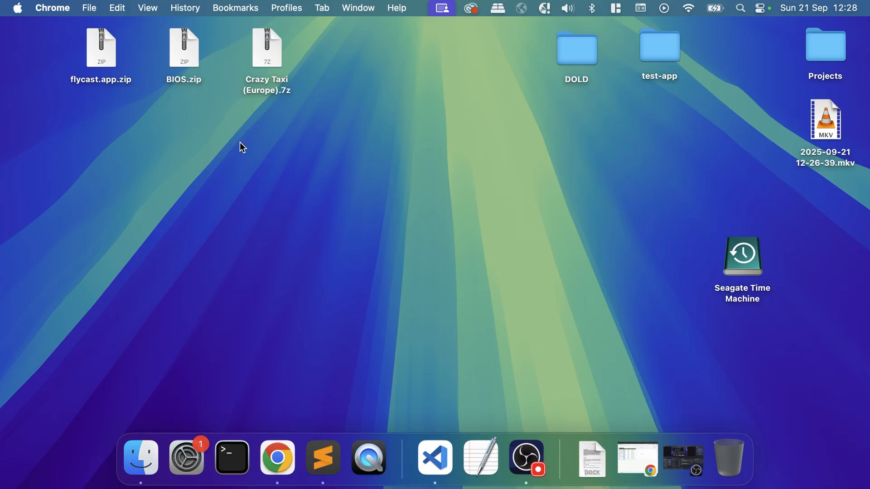
mouse_move(298, 125)
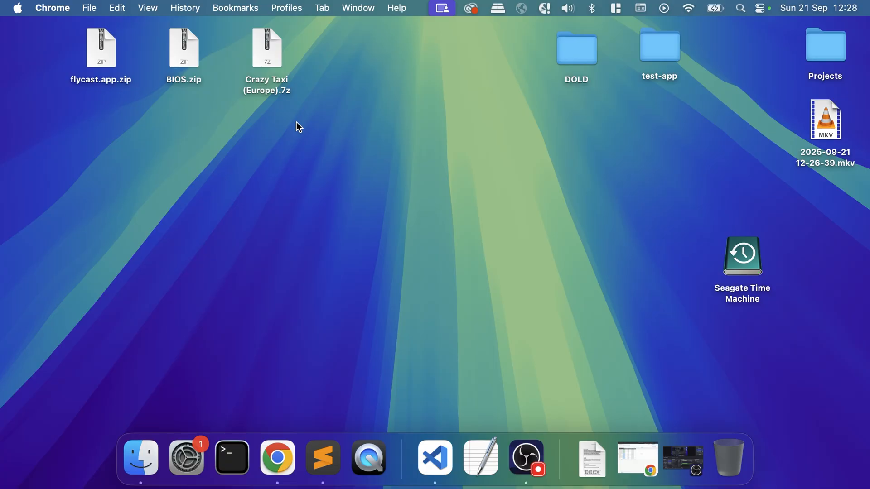
Unpack the Flycast app and Crazy Taxi archives, keeping the BIOS folder beside them
left_click(101, 47)
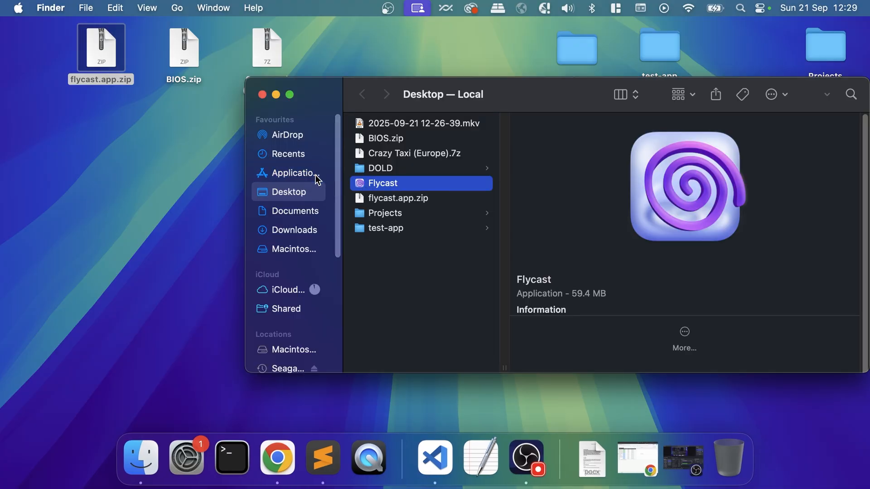
left_click(255, 94)
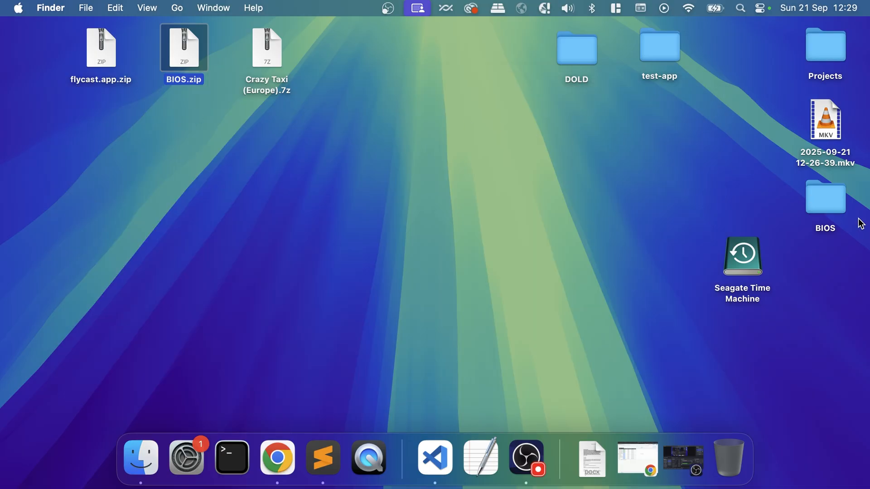
left_click_drag(824, 198, 161, 197)
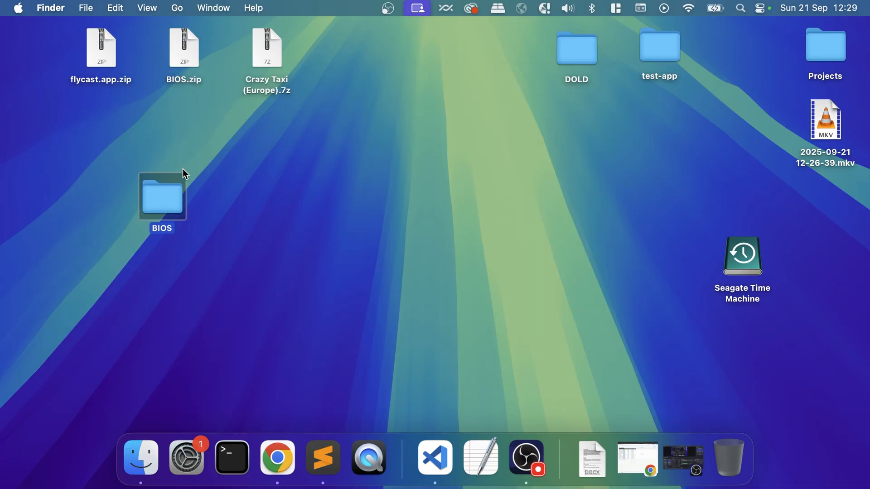
mouse_move(272, 92)
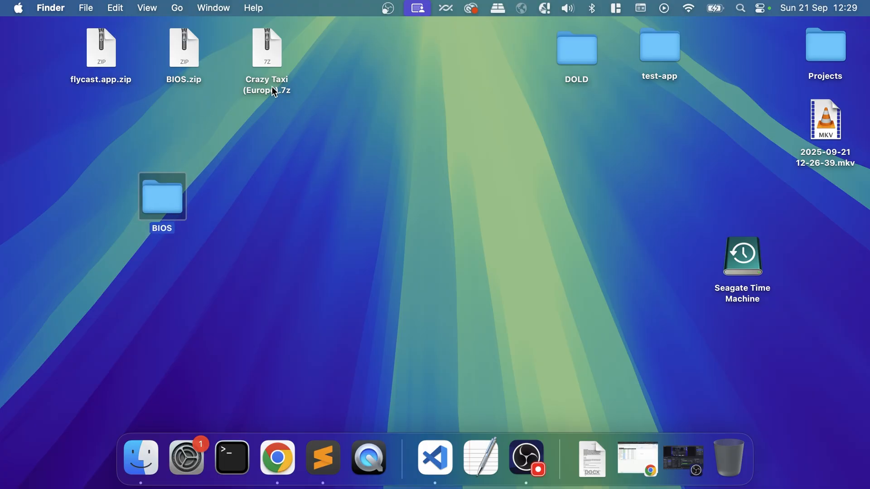
double_click(266, 47)
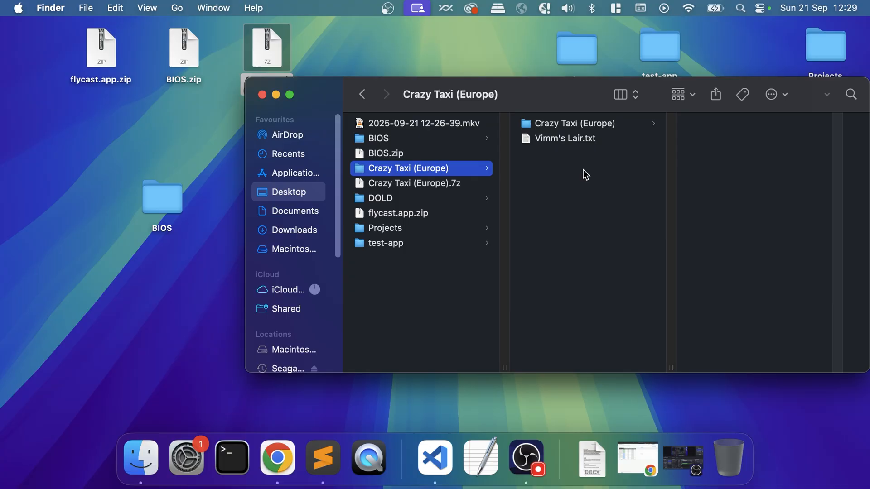
left_click(575, 124)
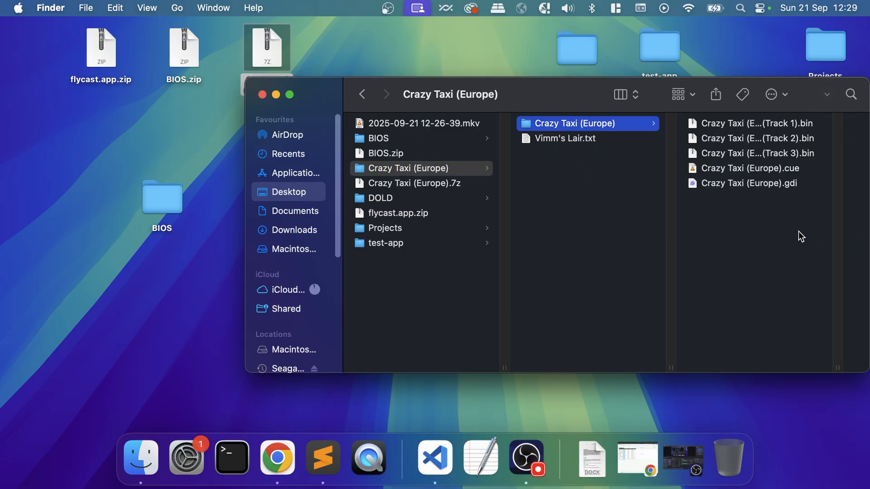
mouse_move(446, 195)
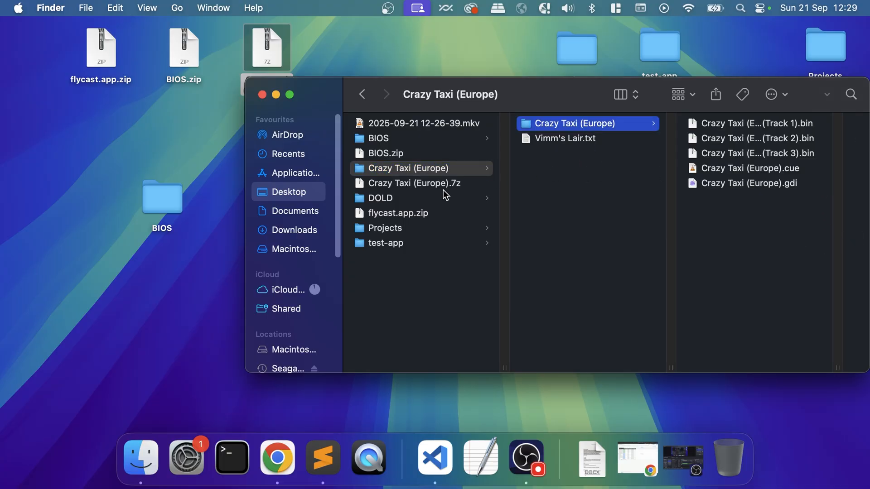
Browse Documents > ROMS > Dreamcast and view the Crazy Taxi (Europe) disc files
left_click(295, 211)
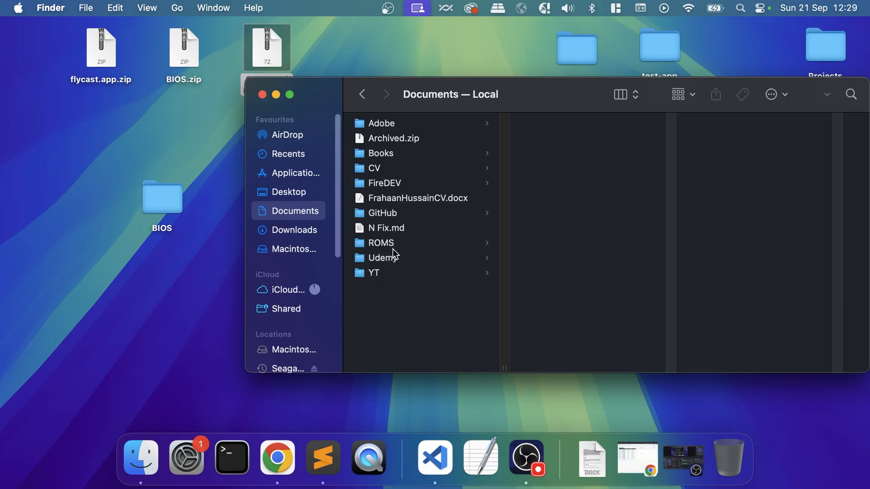
left_click(381, 243)
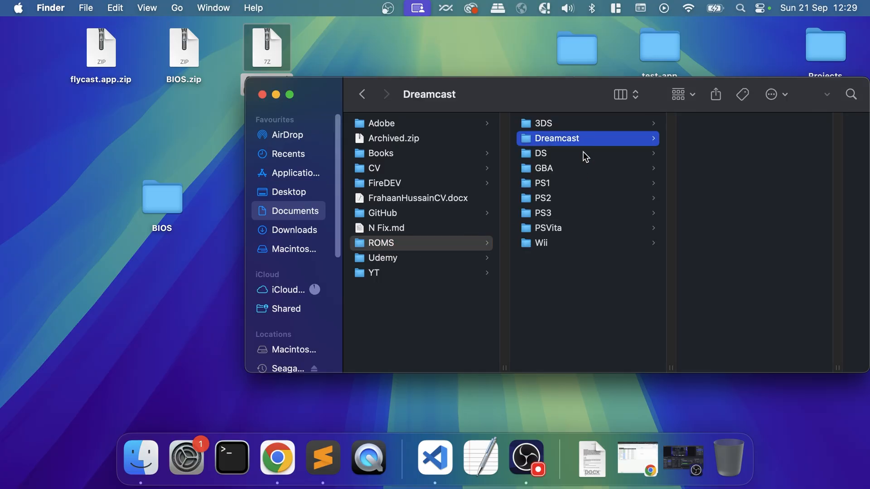
left_click(556, 138)
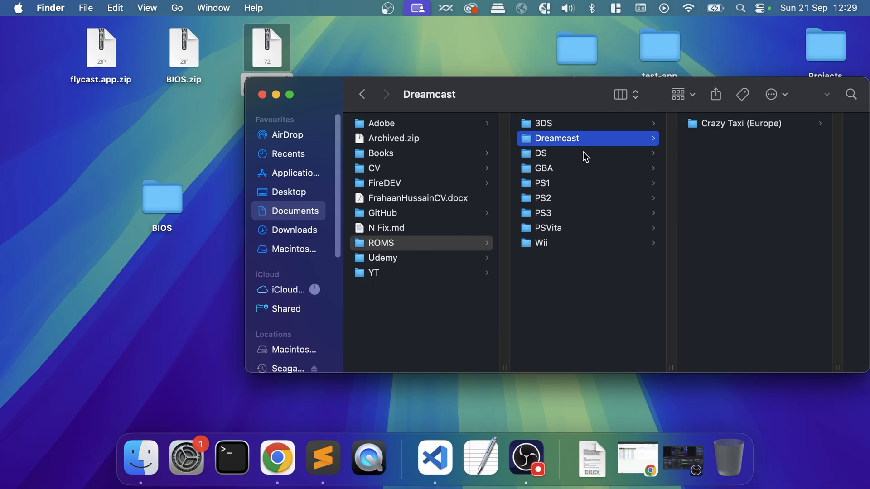
left_click(740, 123)
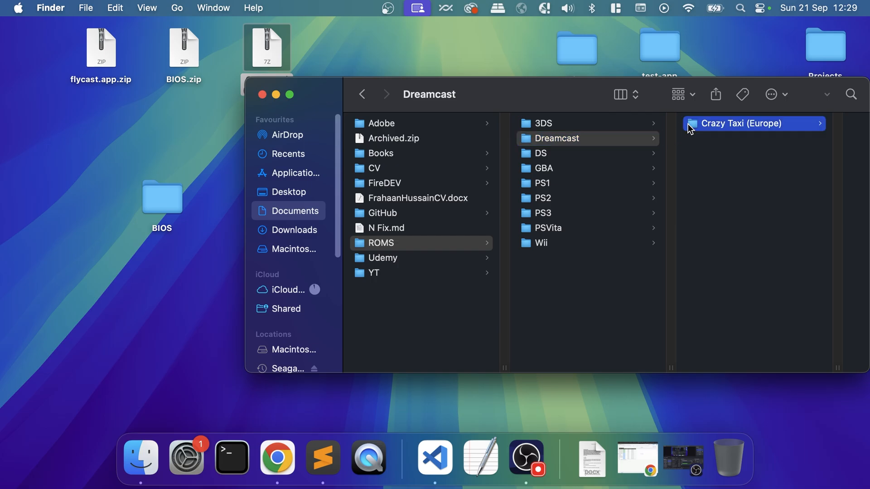
double_click(740, 123)
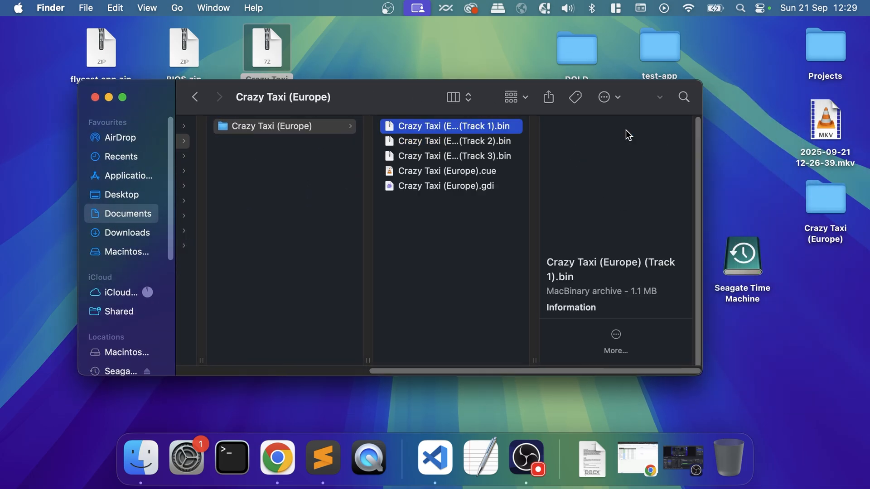
left_click(453, 155)
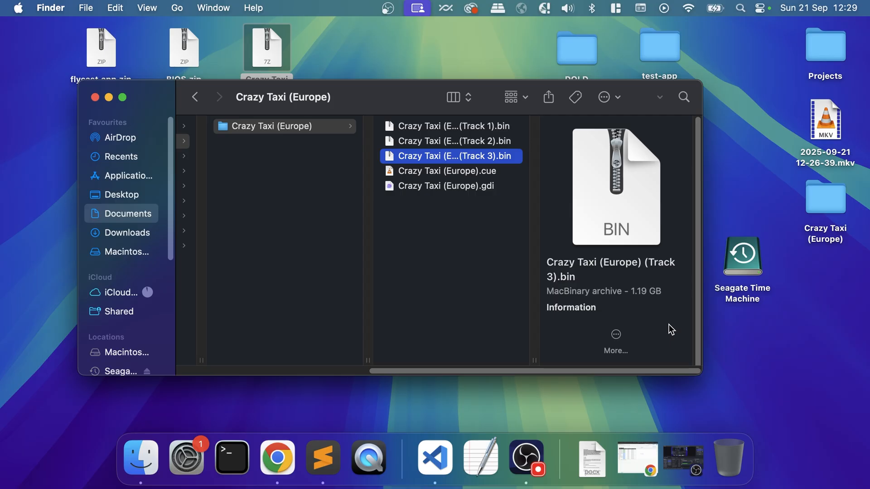
left_click(446, 171)
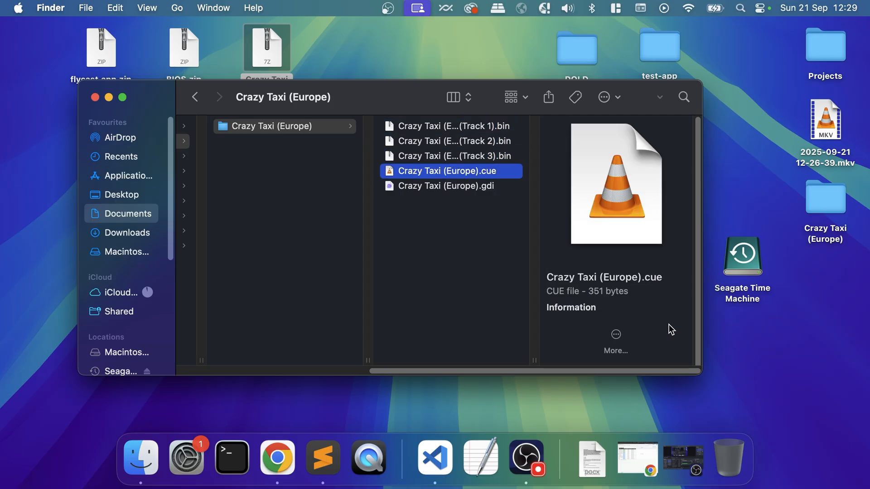
left_click(446, 186)
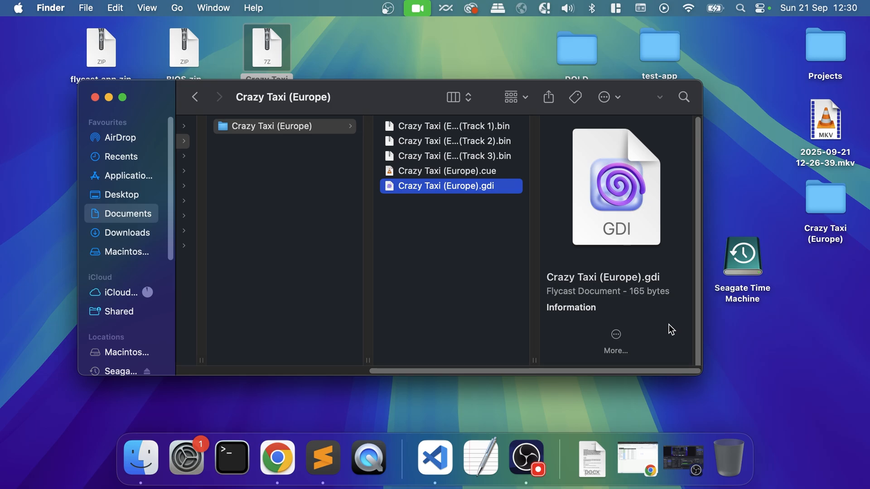
left_click(446, 171)
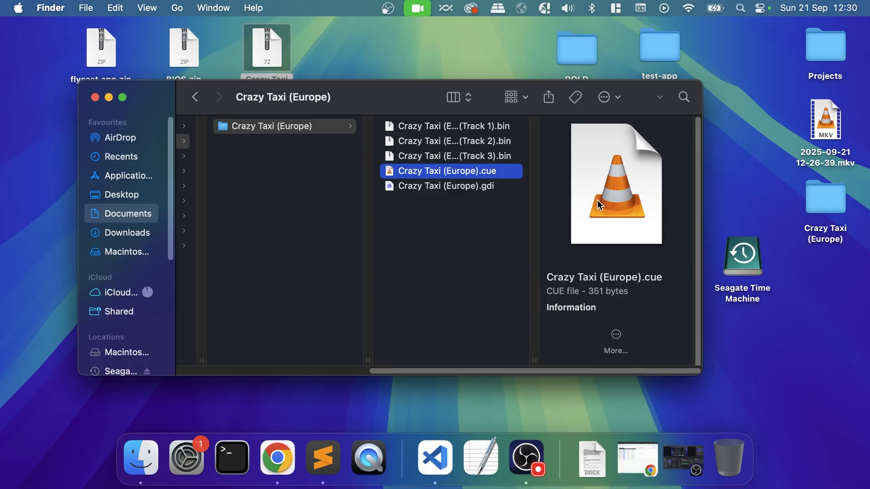
mouse_move(486, 189)
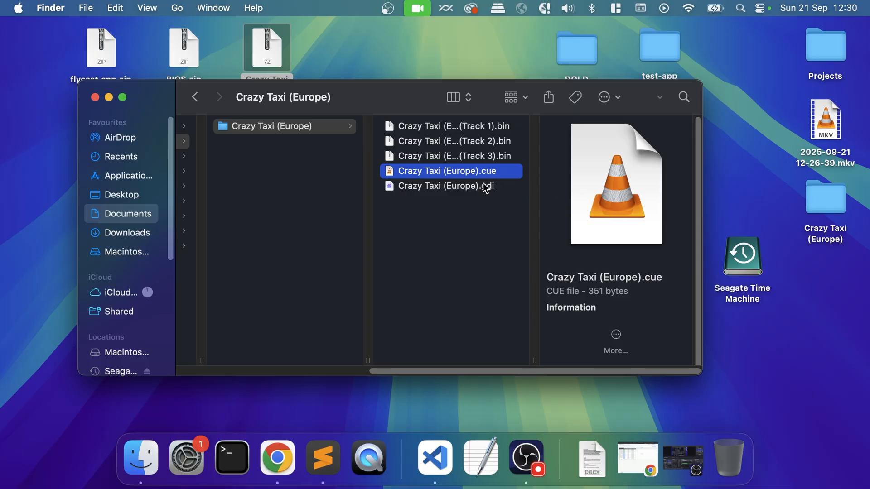
mouse_move(391, 275)
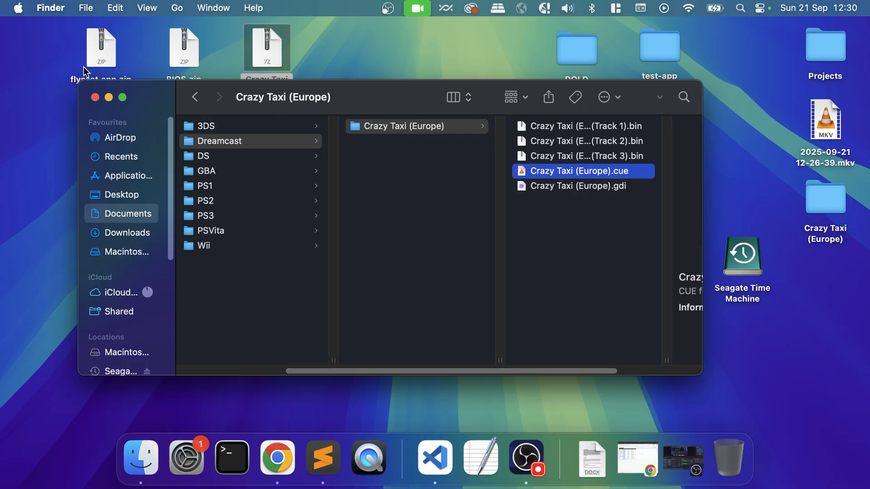
Launch Flycast from Applications and dismiss the 'Flycast Not Opened' verification warning
left_click(130, 175)
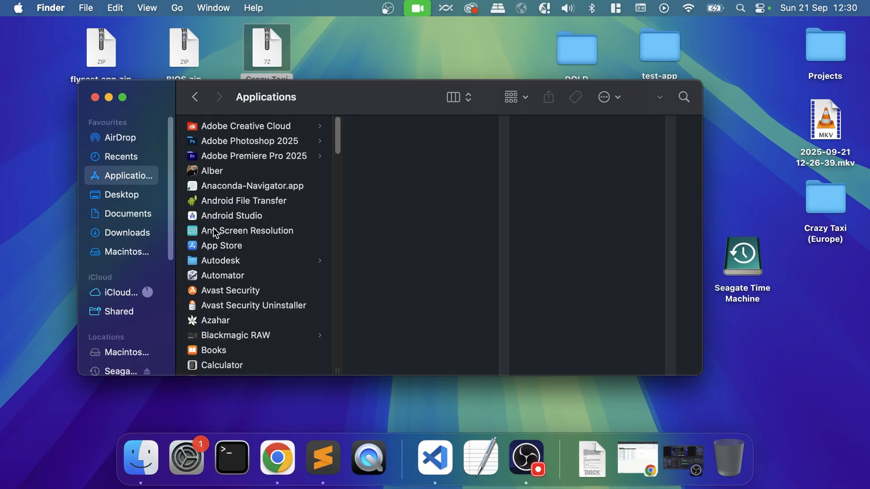
scroll("down", 3)
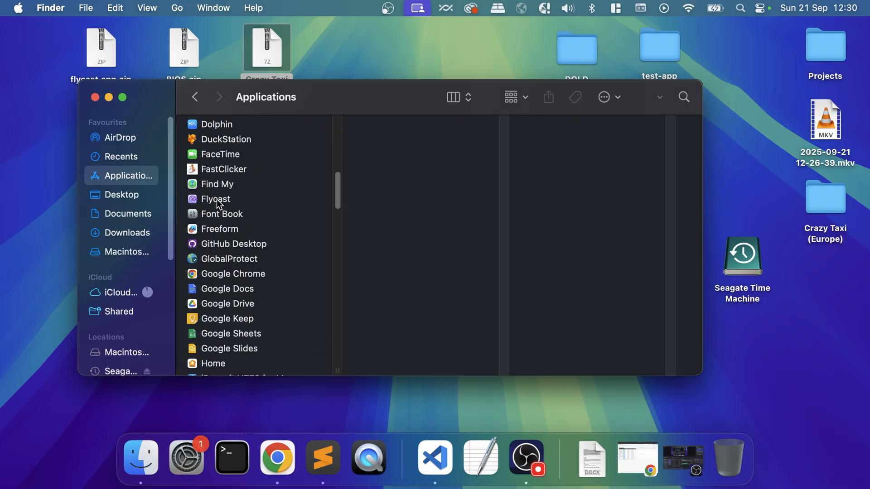
left_click(215, 199)
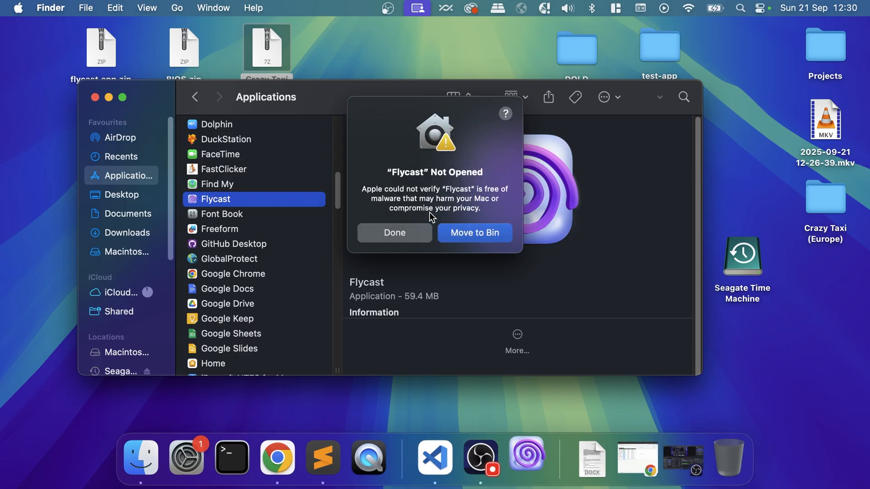
left_click(394, 232)
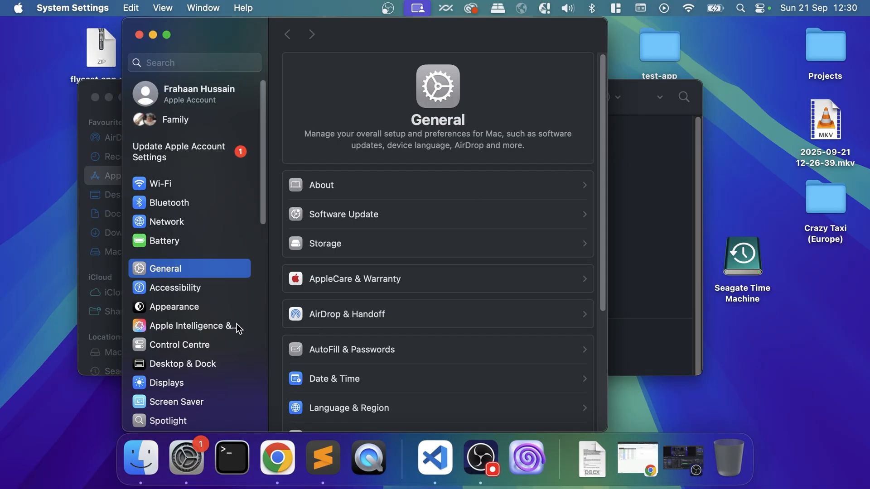
In Privacy & Security, choose Open Anyway for the blocked Flycast app
scroll("down", 3)
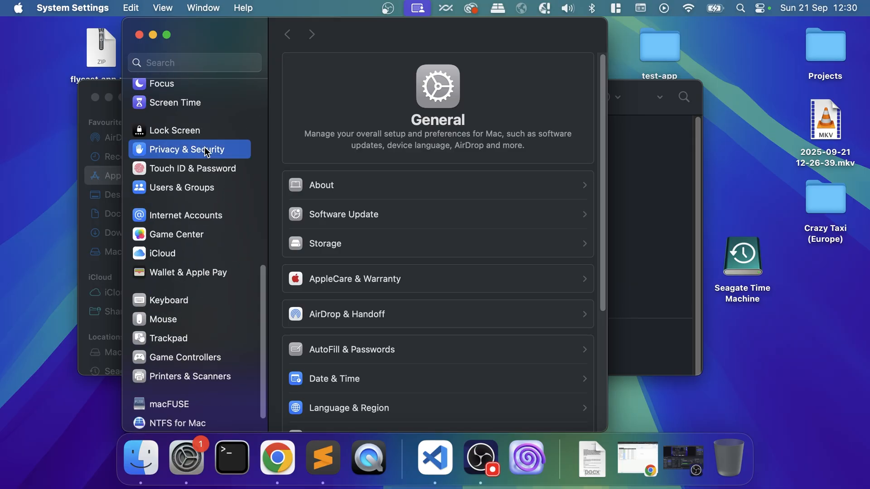
left_click(179, 149)
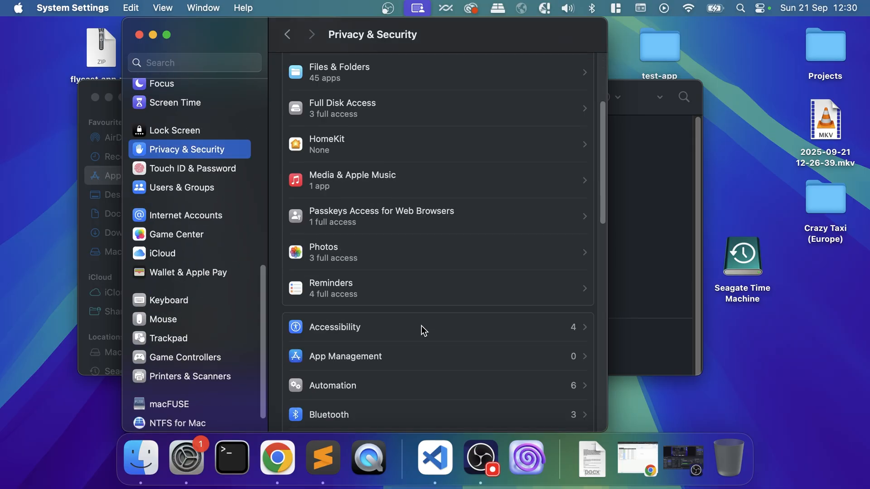
scroll("down", 3)
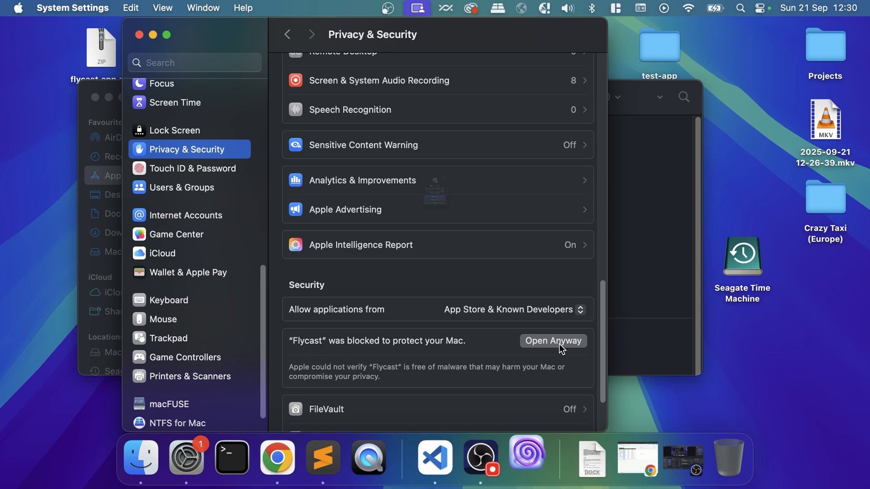
left_click(553, 341)
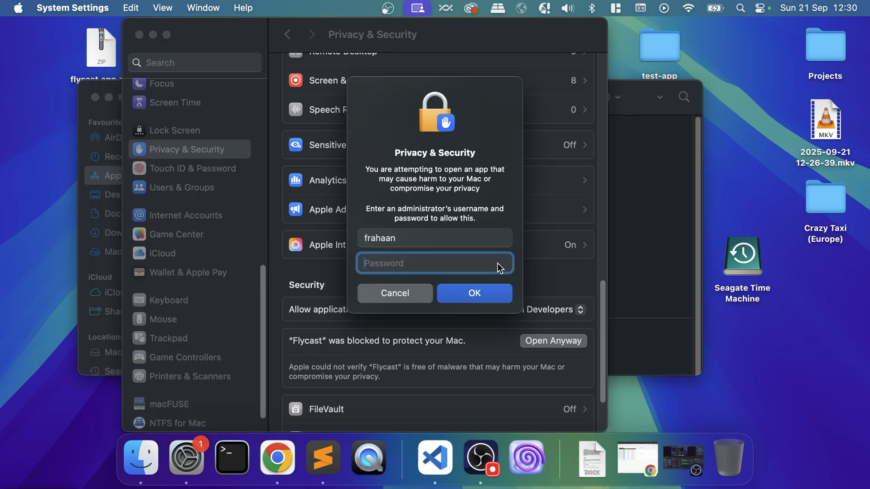
Authenticate with the admin password and confirm opening Flycast
type("password")
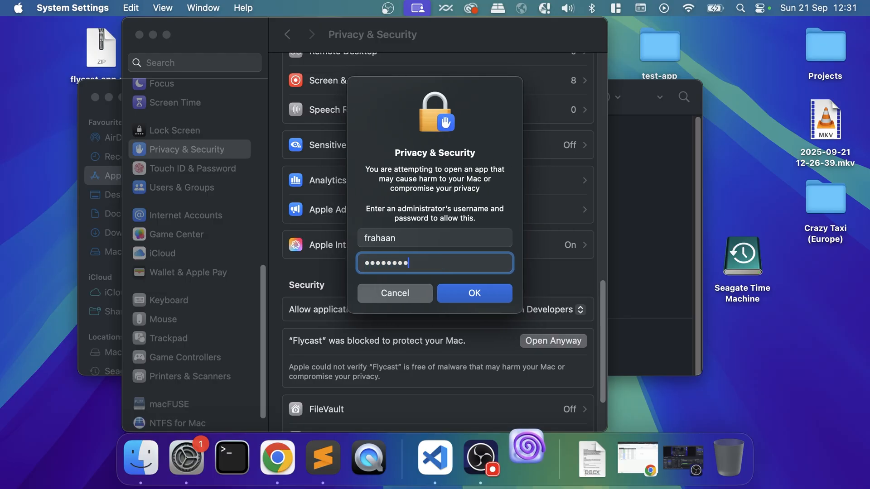
left_click(473, 293)
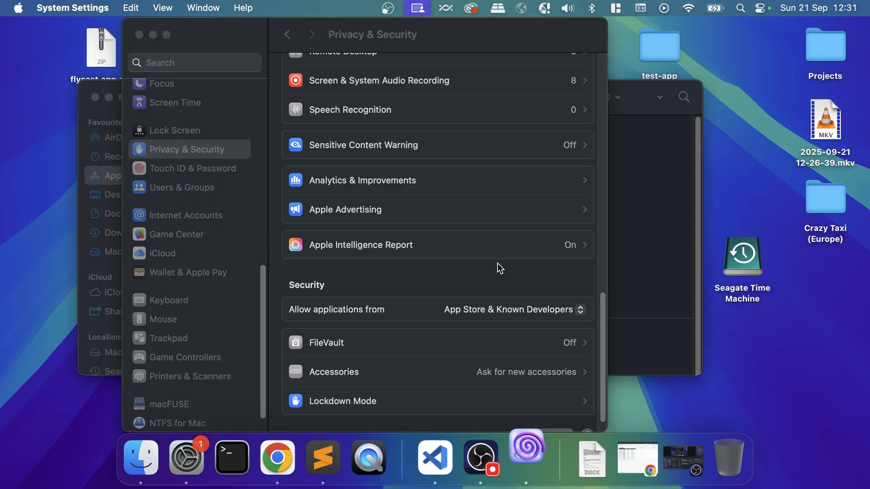
left_click(525, 457)
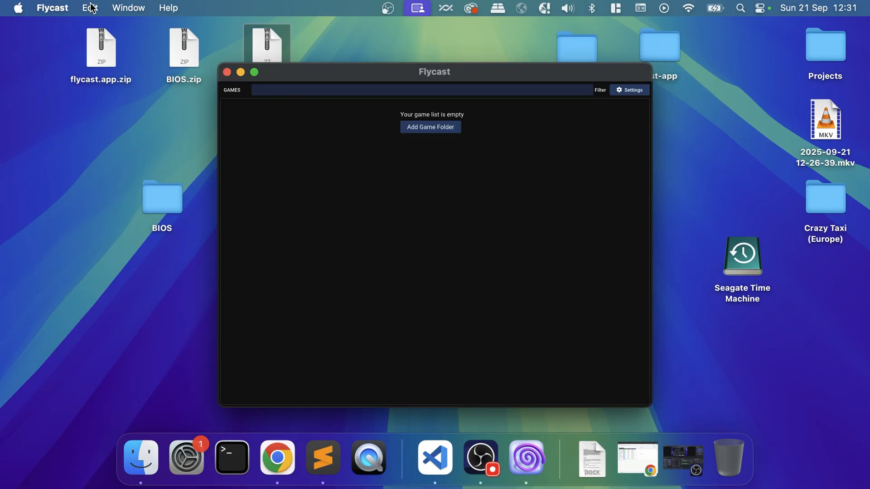
mouse_move(629, 90)
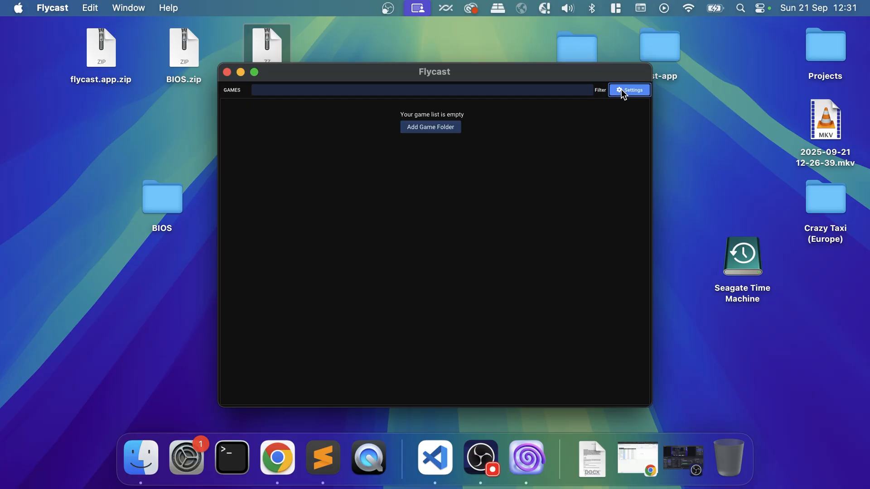
Show Flycast's General settings with language, region, content location and home folder
left_click(628, 90)
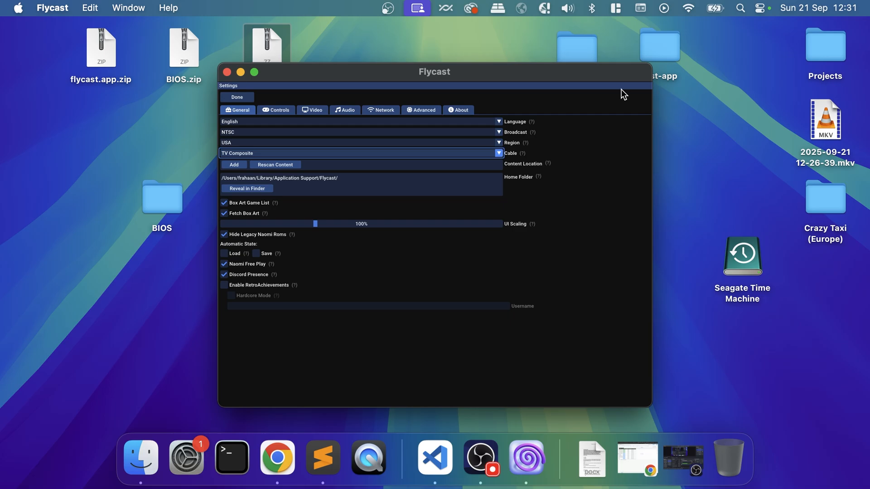
left_click(361, 132)
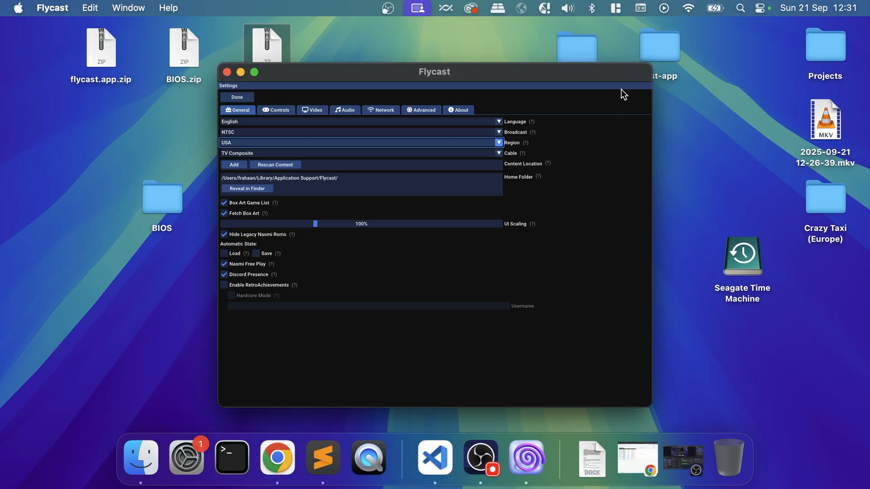
left_click(498, 153)
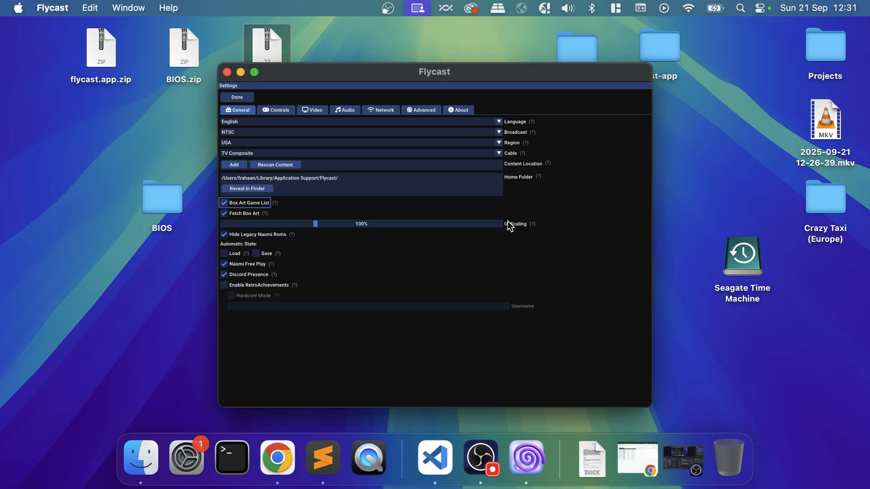
left_click(224, 202)
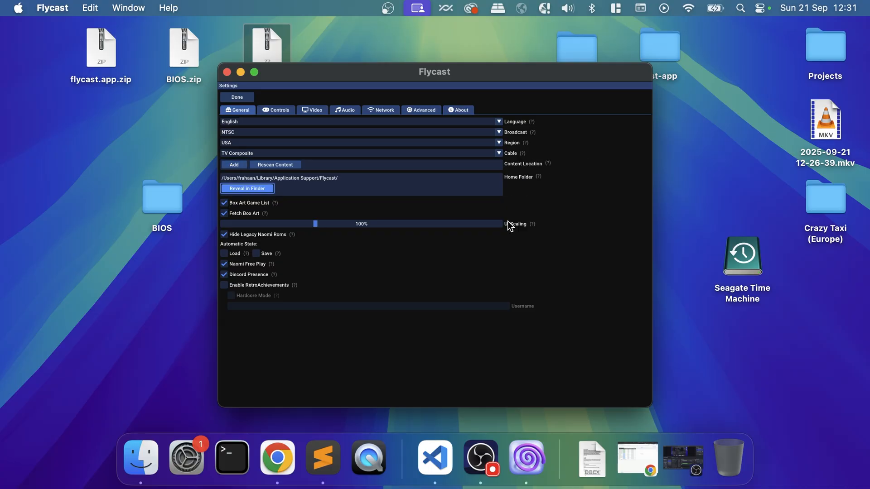
left_click(247, 188)
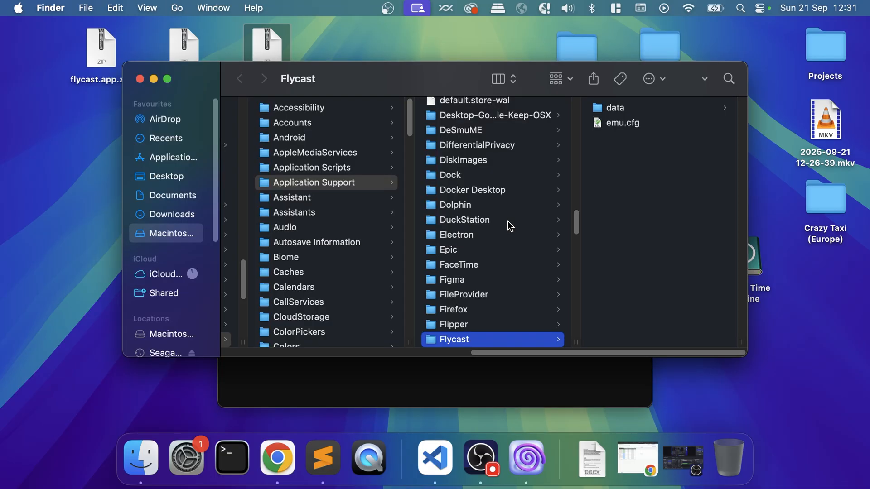
left_click(614, 108)
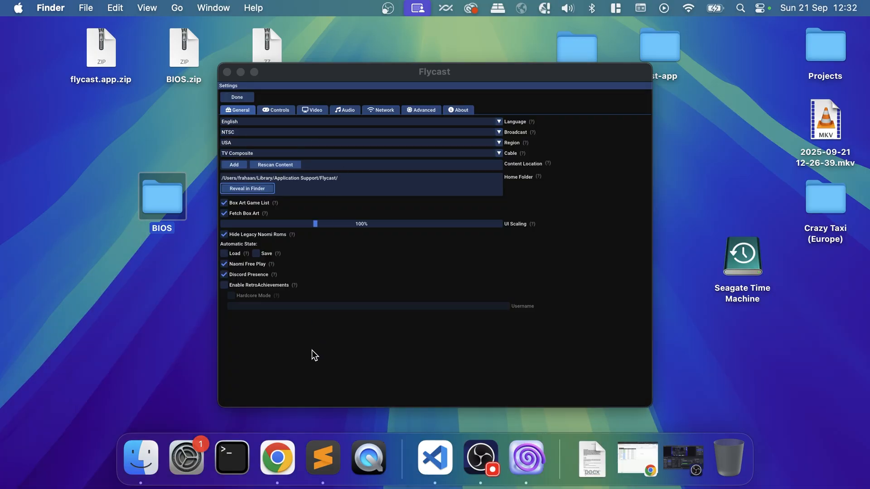
left_click(184, 47)
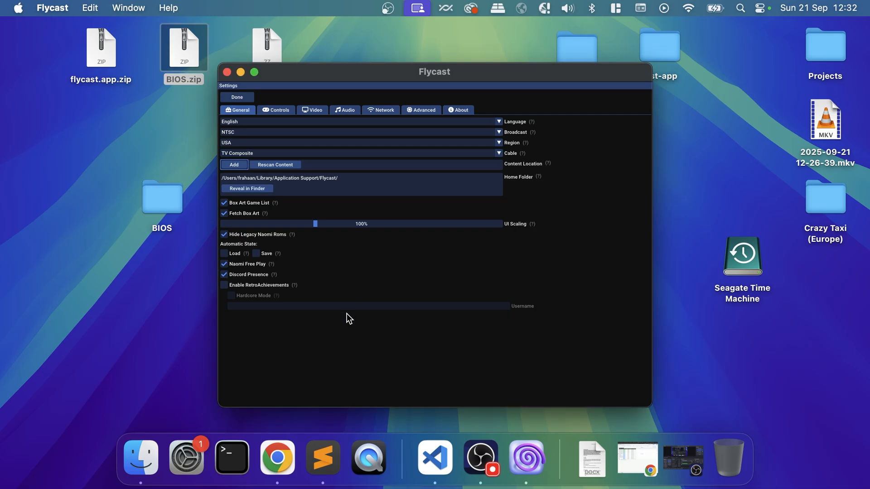
Start adding a content location and browse into the Documents folder
left_click(234, 165)
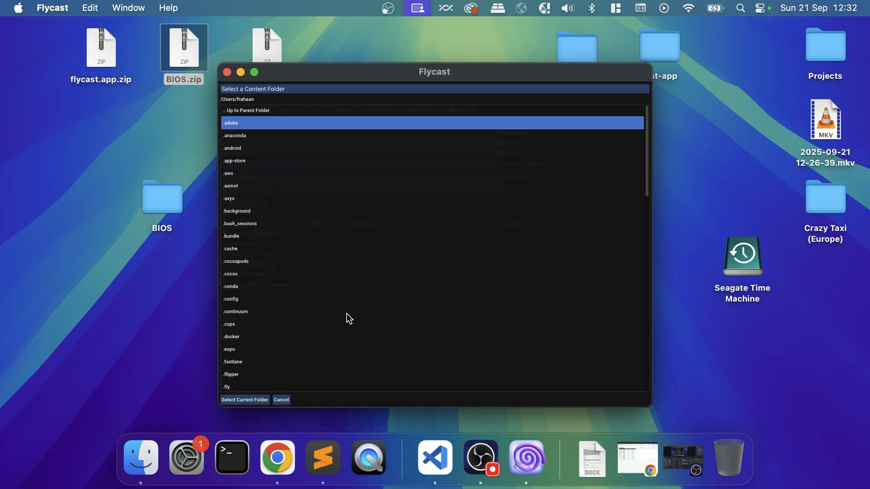
left_click(228, 172)
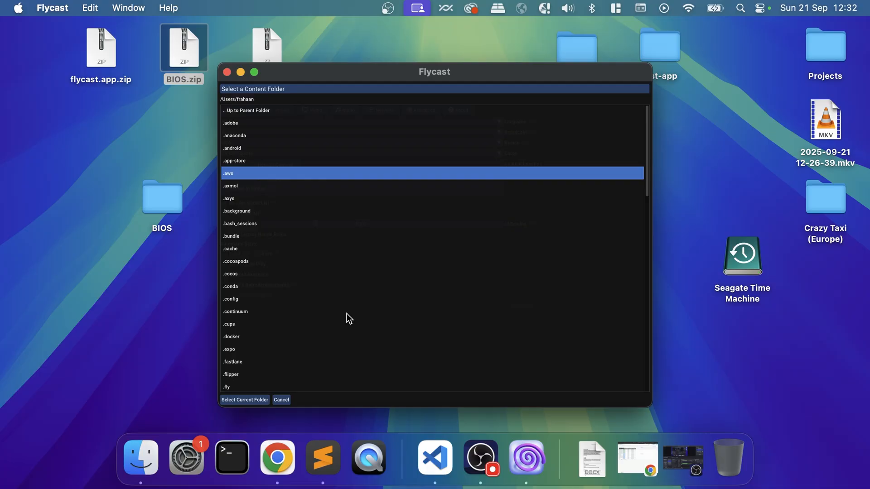
scroll("down", 3)
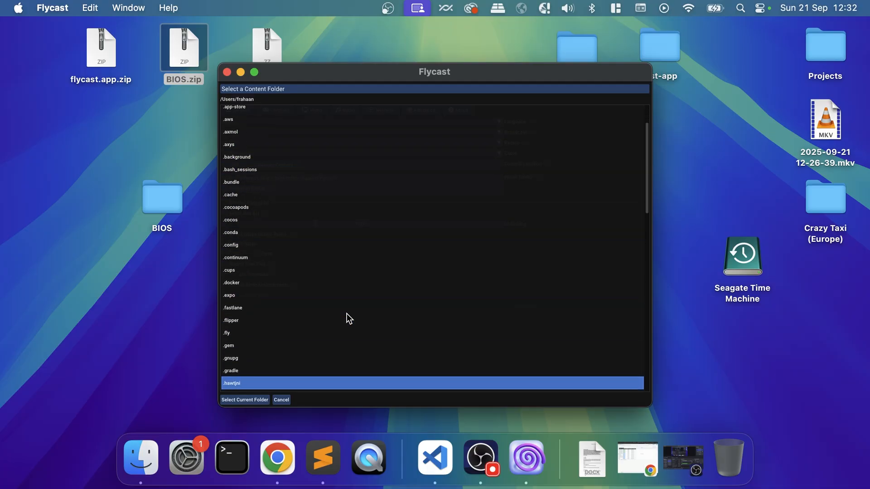
scroll("down", 3)
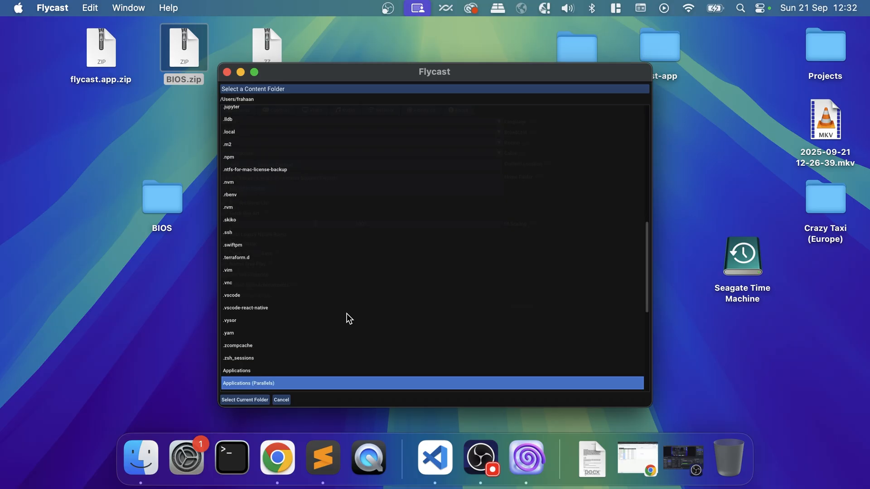
scroll("down", 3)
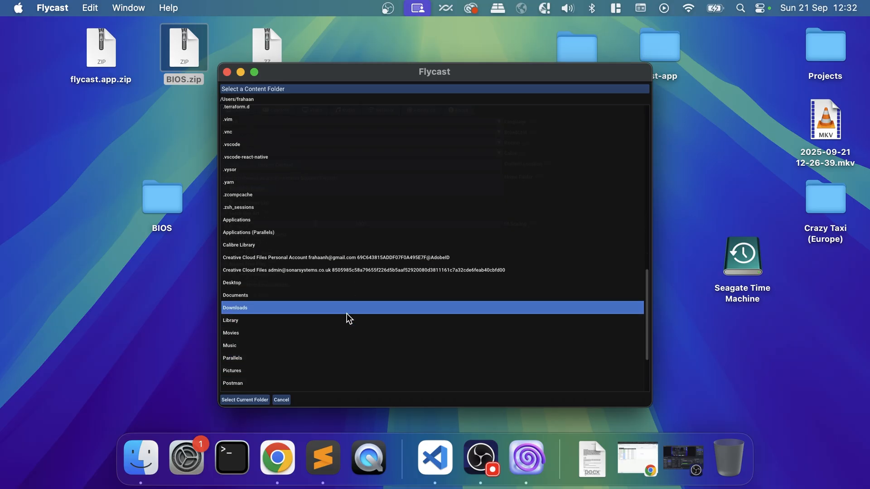
double_click(236, 294)
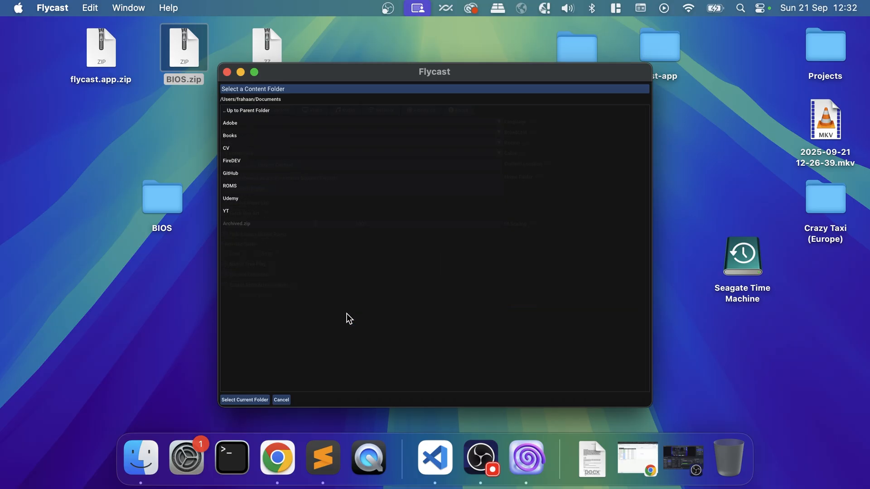
Select Documents/ROMS/Dreamcast as the content location holding Crazy Taxi
left_click(230, 198)
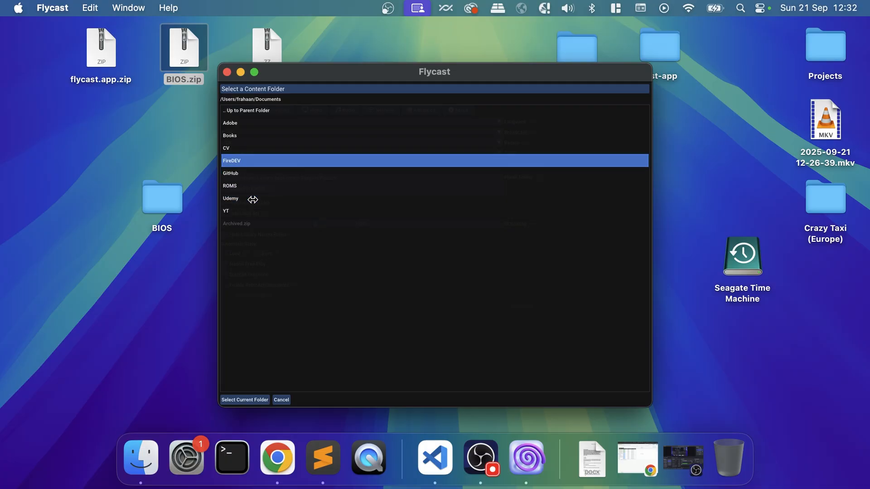
double_click(229, 185)
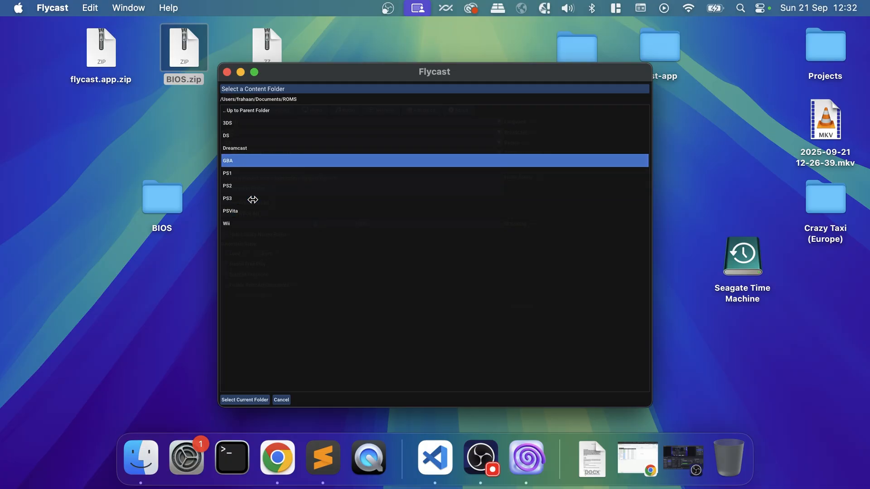
double_click(233, 148)
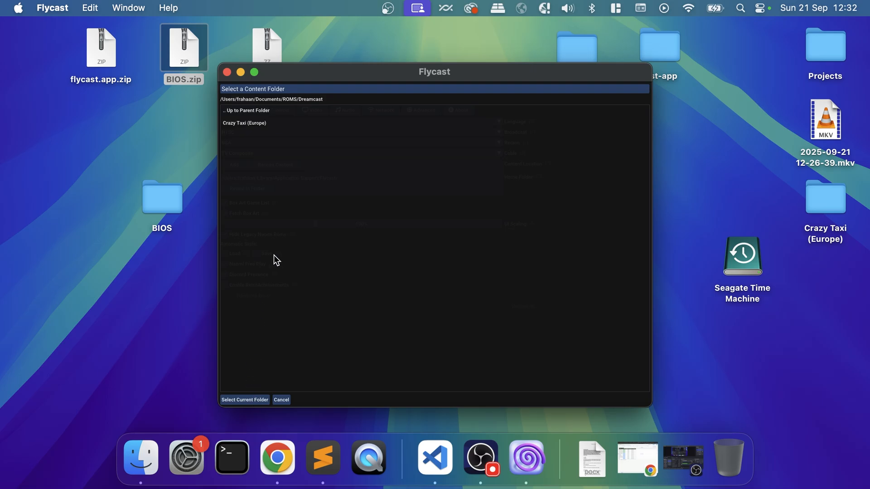
left_click(243, 122)
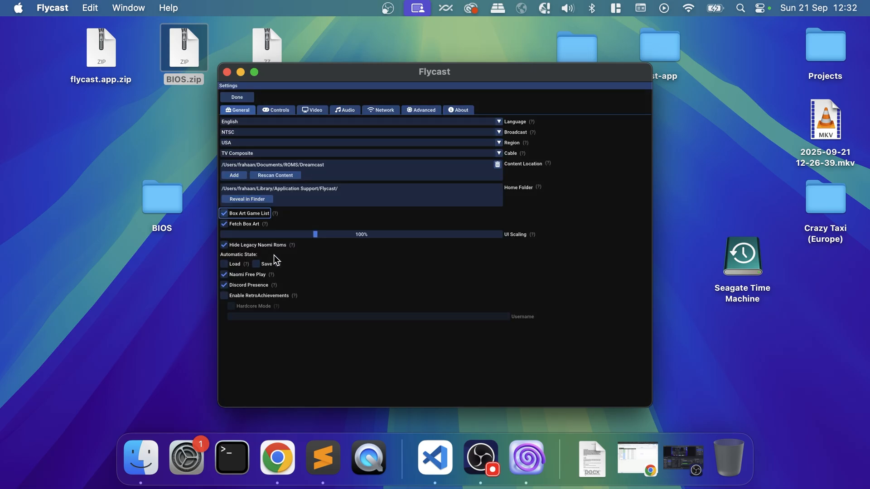
Show the Controls settings, keeping Sega Controller on Port A
left_click(224, 223)
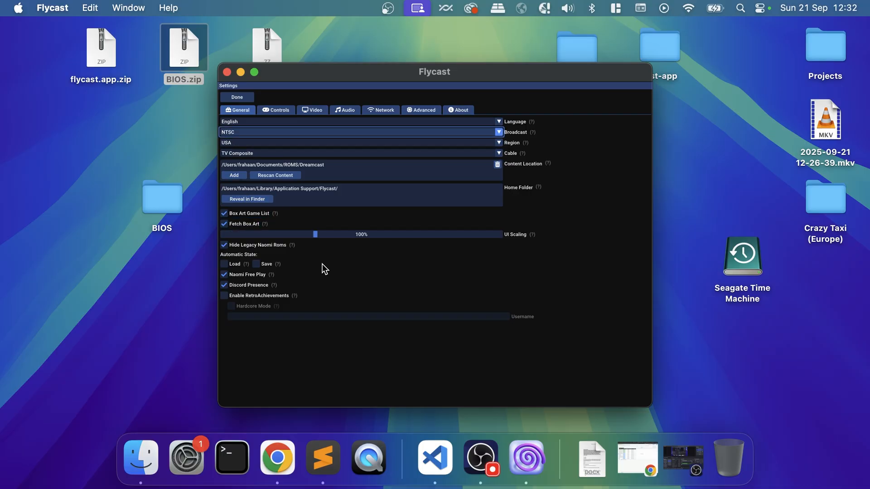
left_click(275, 110)
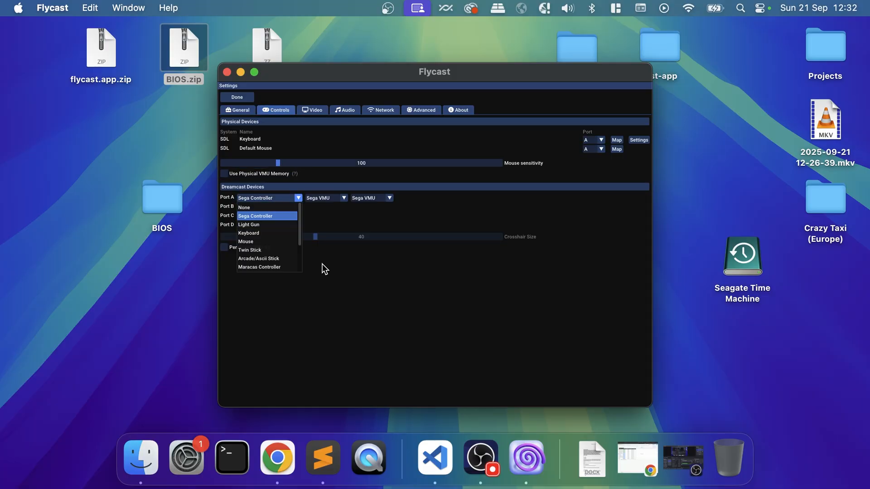
left_click(254, 198)
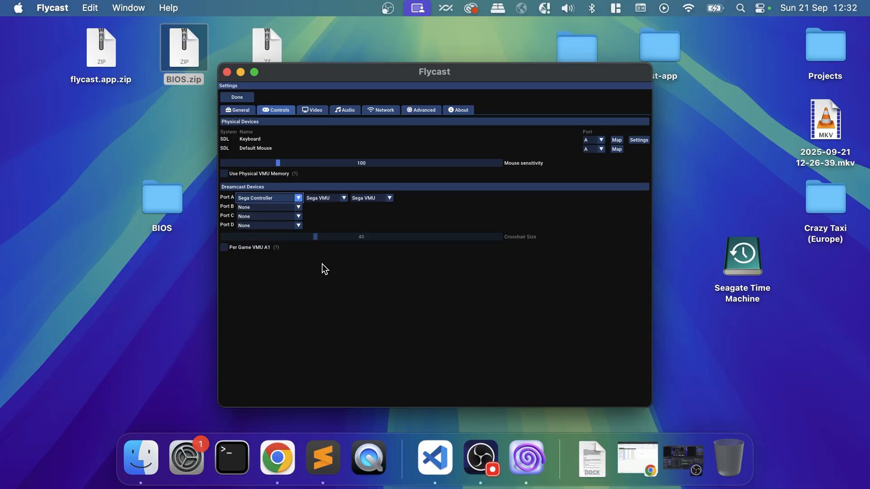
Check the SDL Keyboard's port and bring up its button mapping
left_click(593, 148)
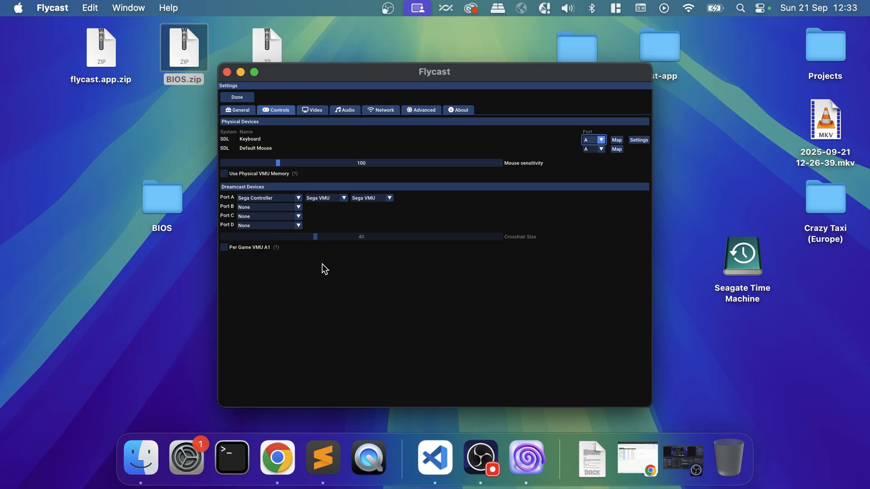
left_click(593, 140)
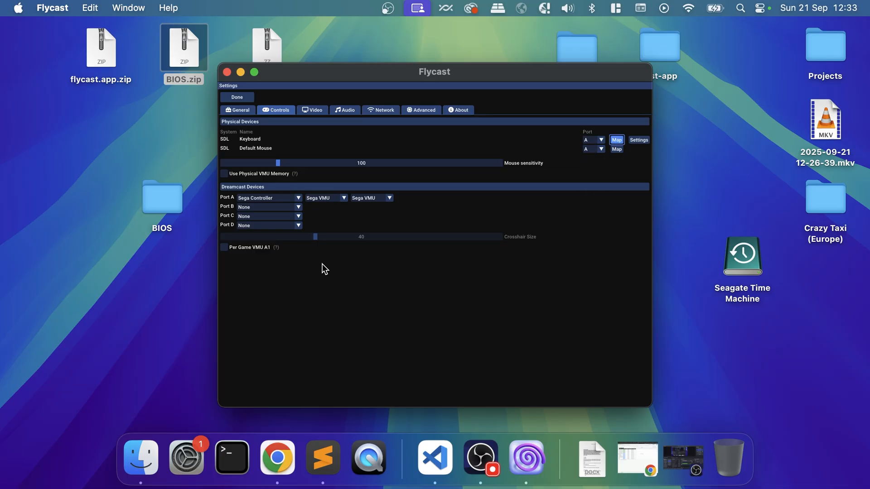
left_click(616, 139)
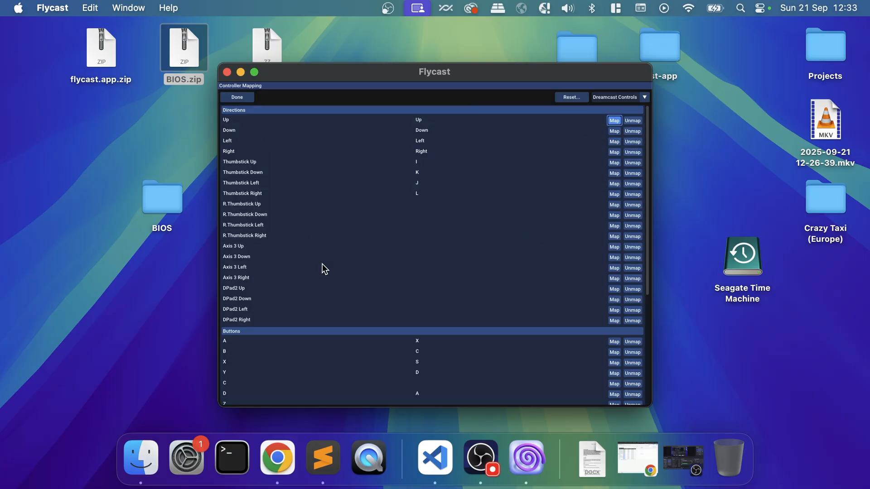
Review the Dreamcast/Arcade control layouts, close the mapping unchanged and show Video settings
left_click(613, 121)
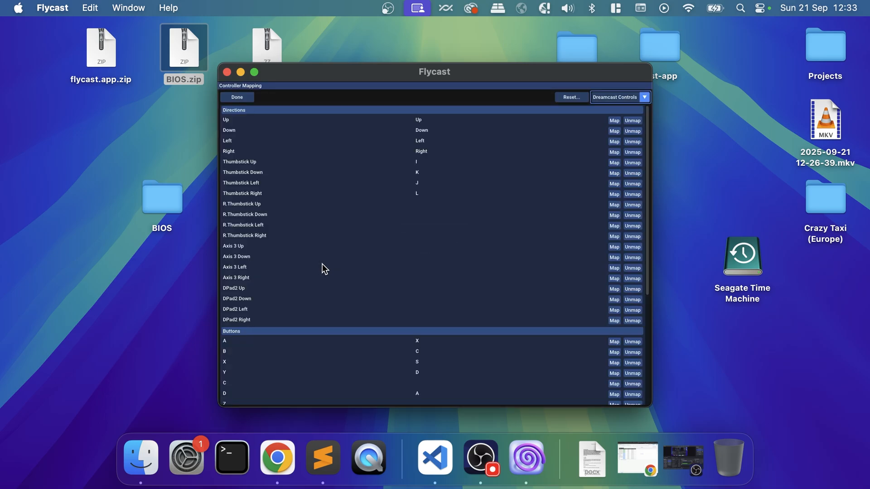
left_click(619, 97)
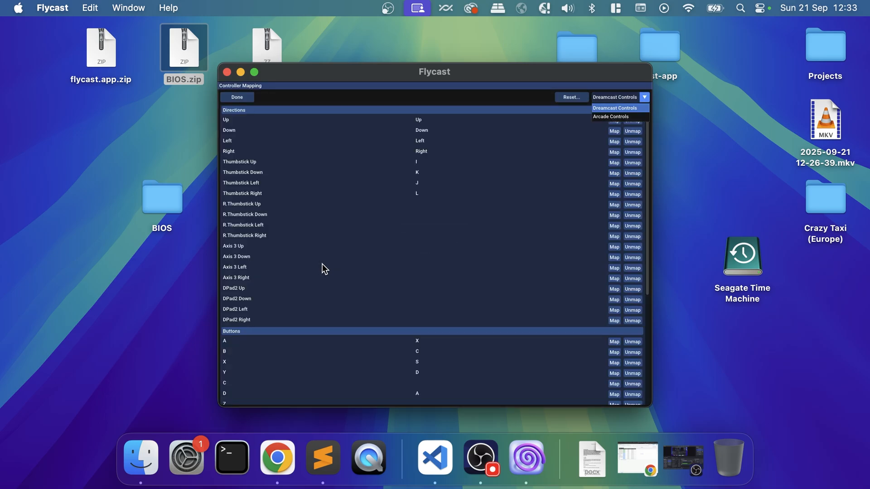
left_click(237, 97)
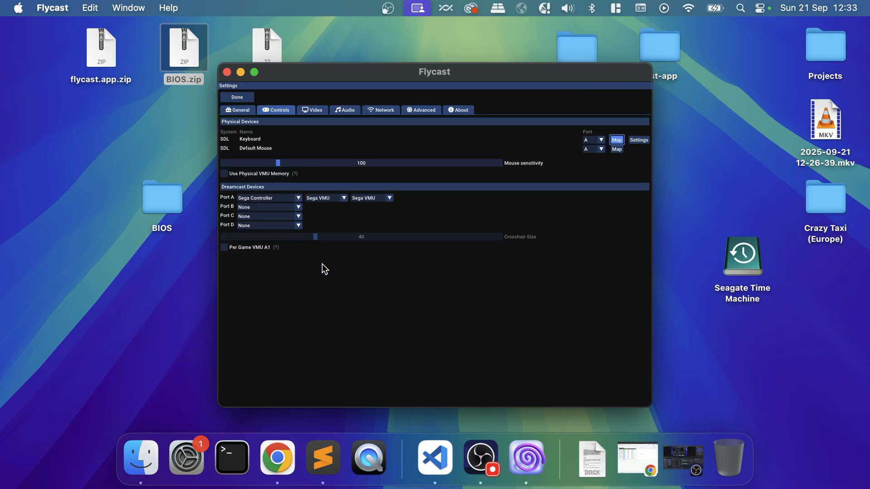
left_click(458, 110)
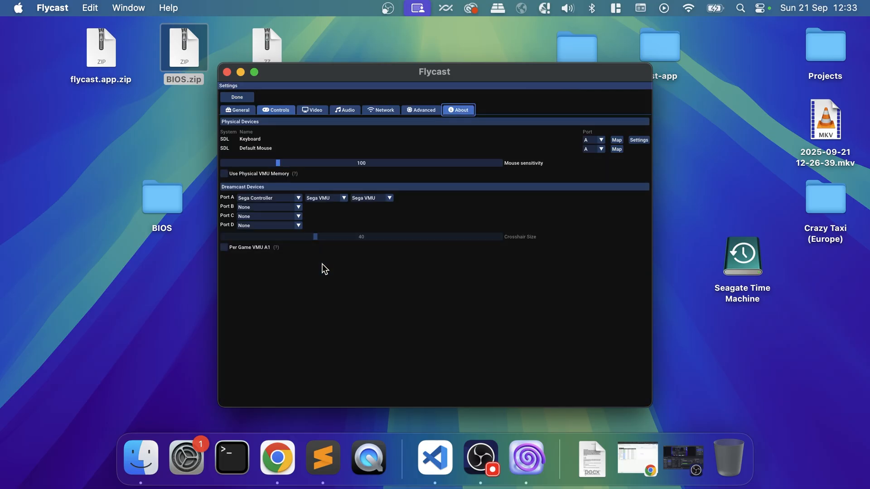
left_click(311, 109)
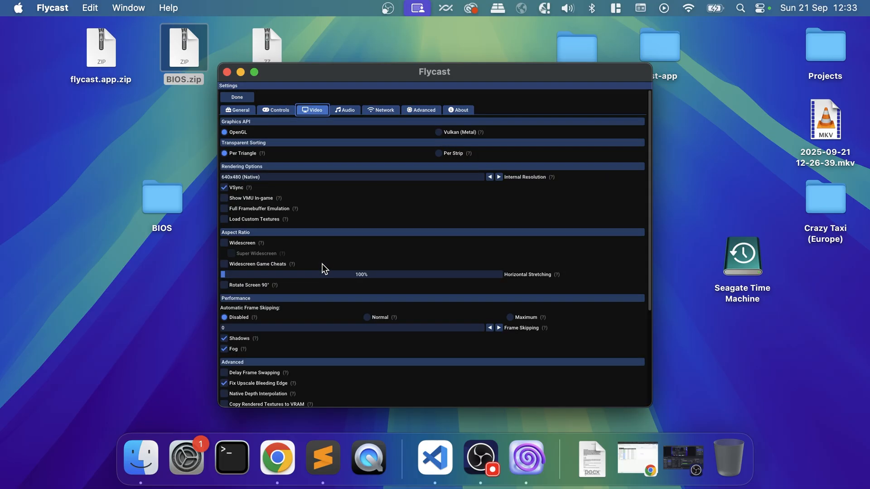
Set Vulkan graphics with per-pixel sorting and 1920x1440 (x3) internal resolution
left_click(438, 133)
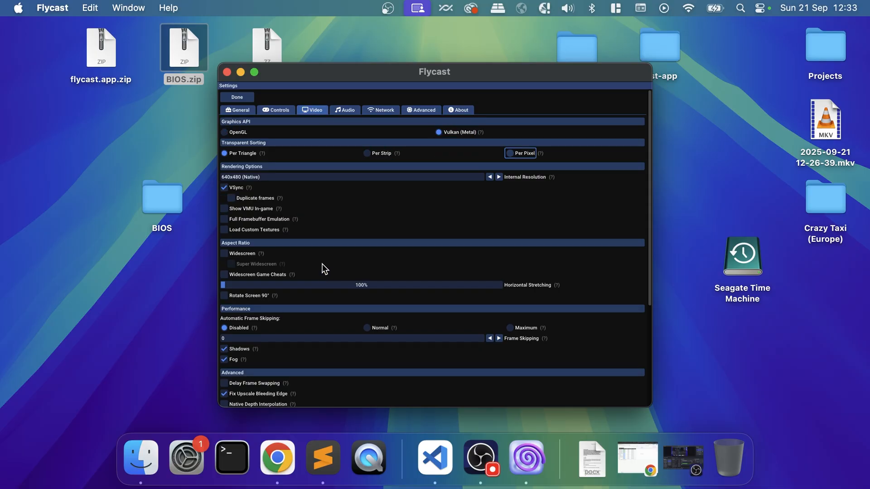
left_click(509, 153)
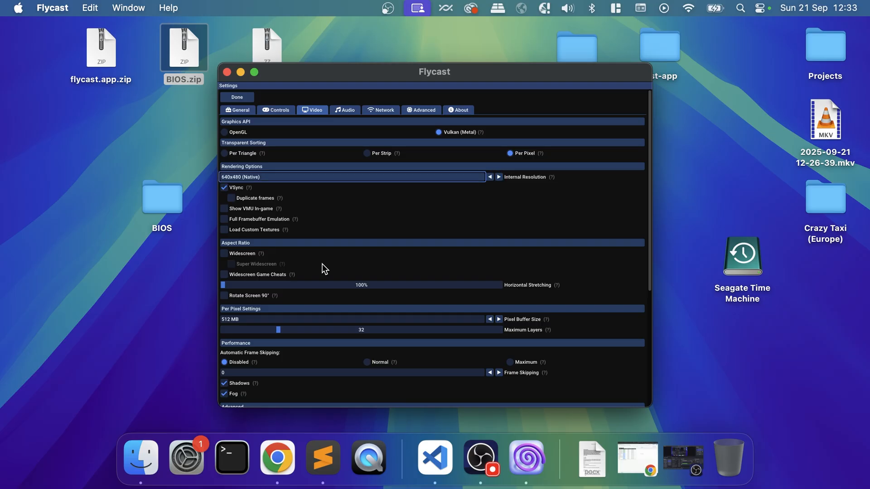
left_click(352, 177)
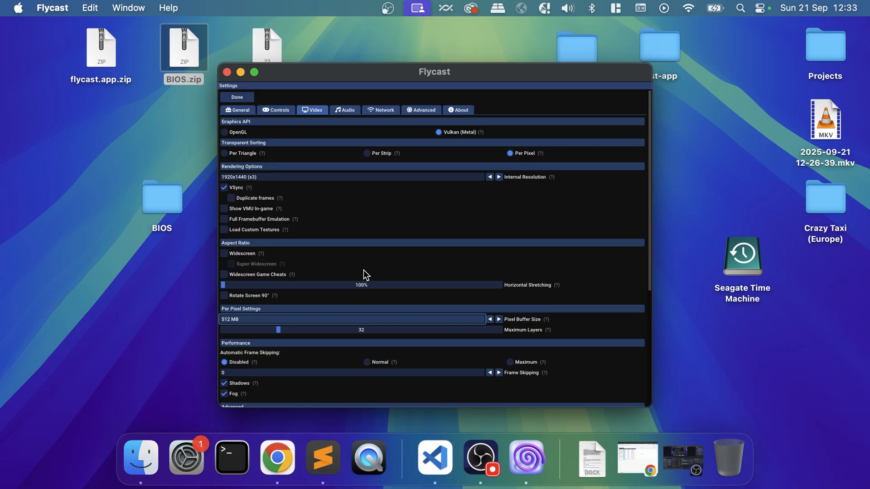
Set Anisotropic Filtering to 16x under Advanced and move to the Audio settings
left_click(490, 373)
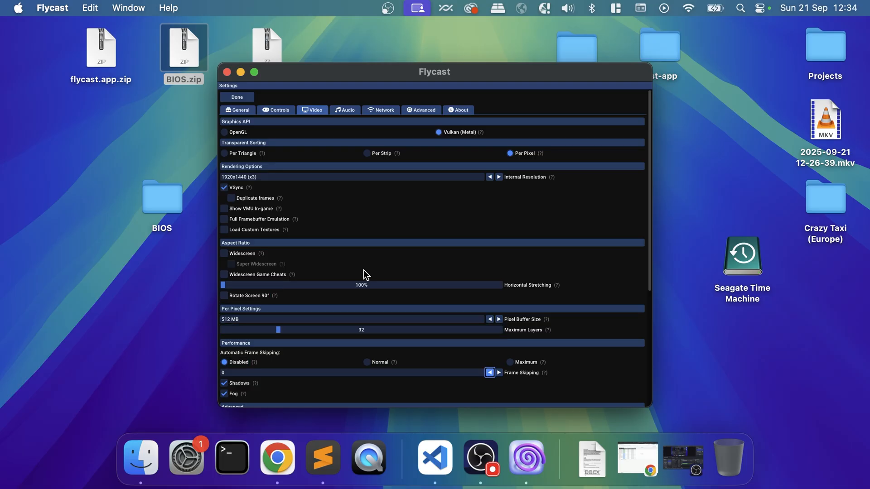
scroll("down", 3)
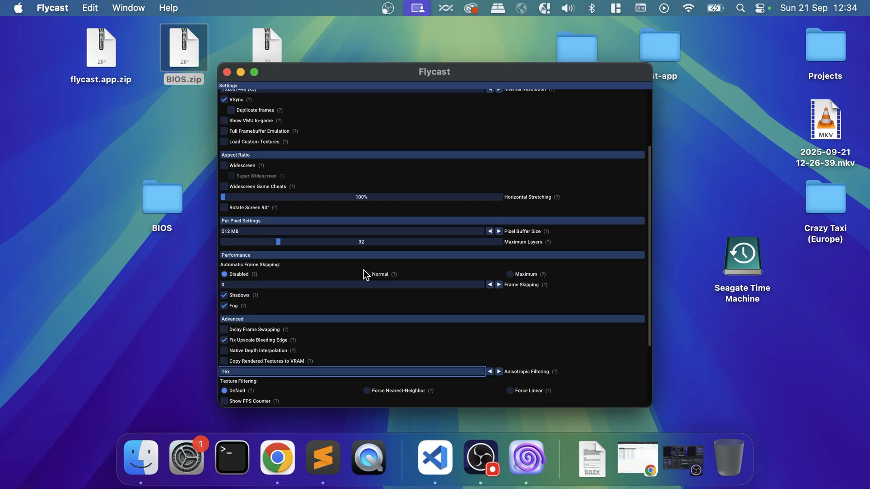
scroll("down", 3)
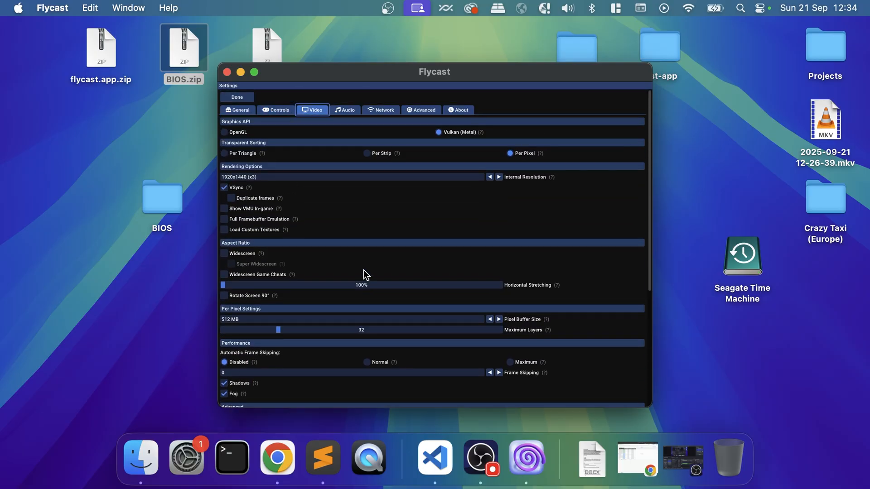
left_click(344, 110)
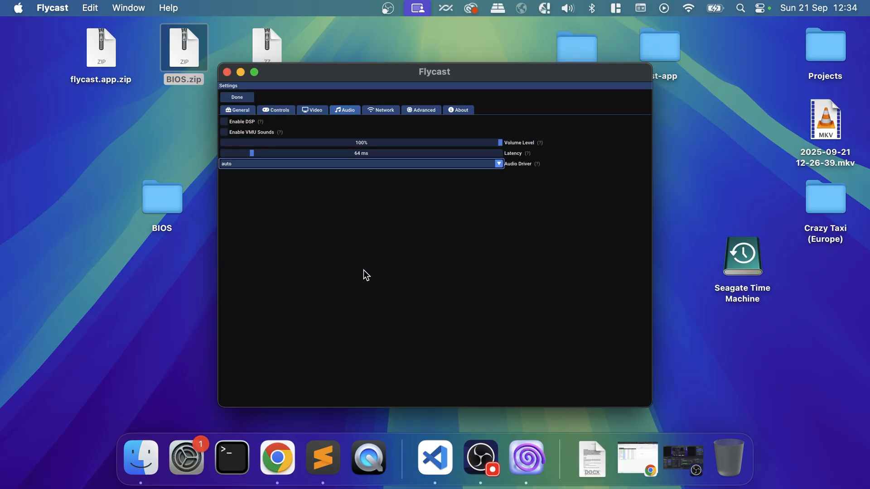
Review the audio, network and advanced settings pages, then return to the games library via Done
left_click(359, 164)
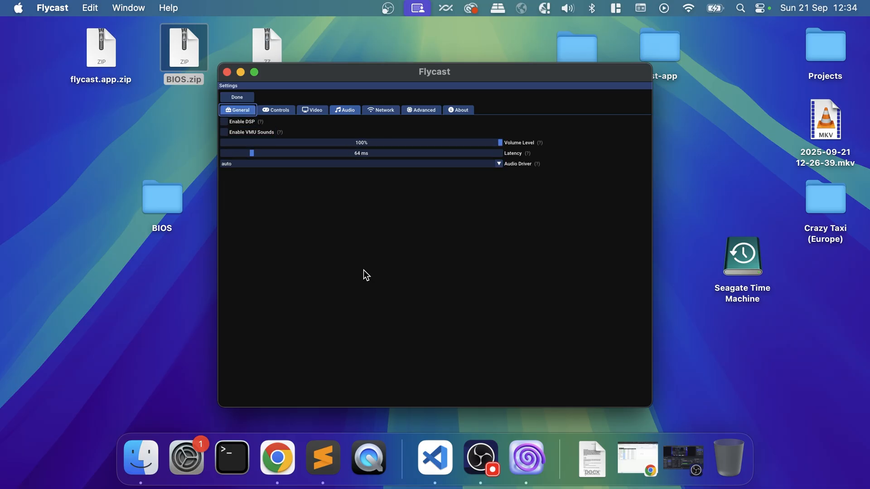
left_click(381, 110)
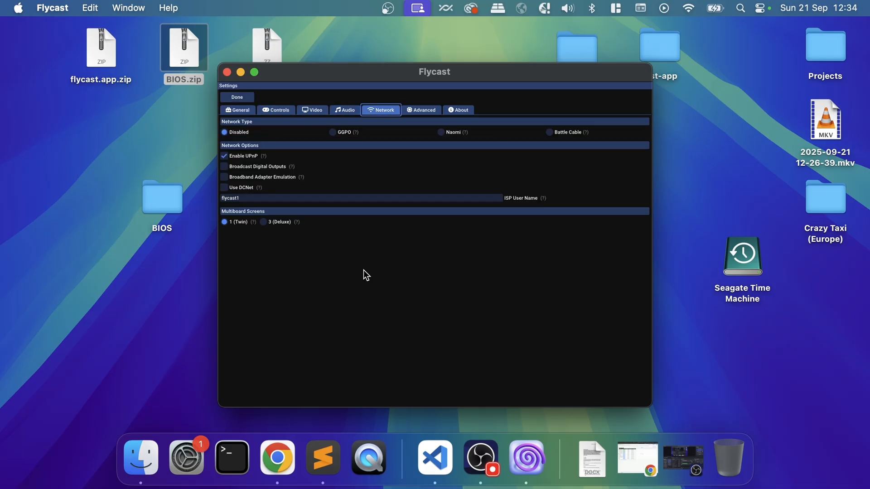
left_click(458, 110)
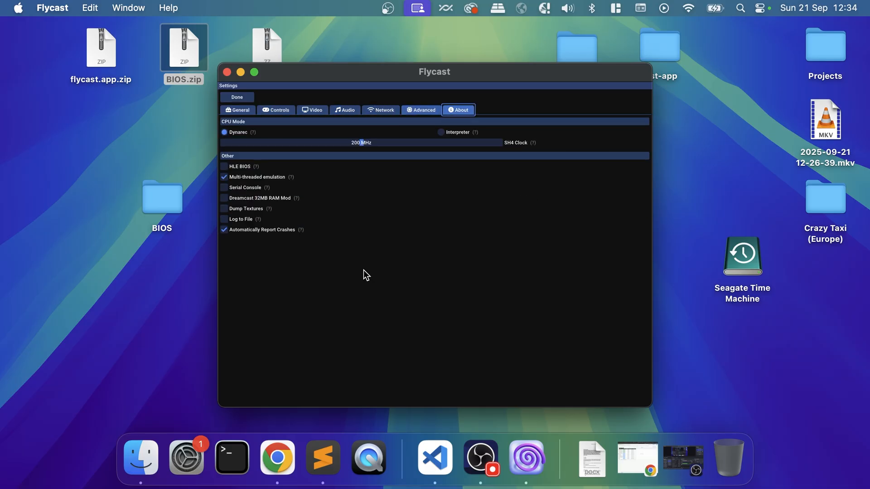
left_click(236, 97)
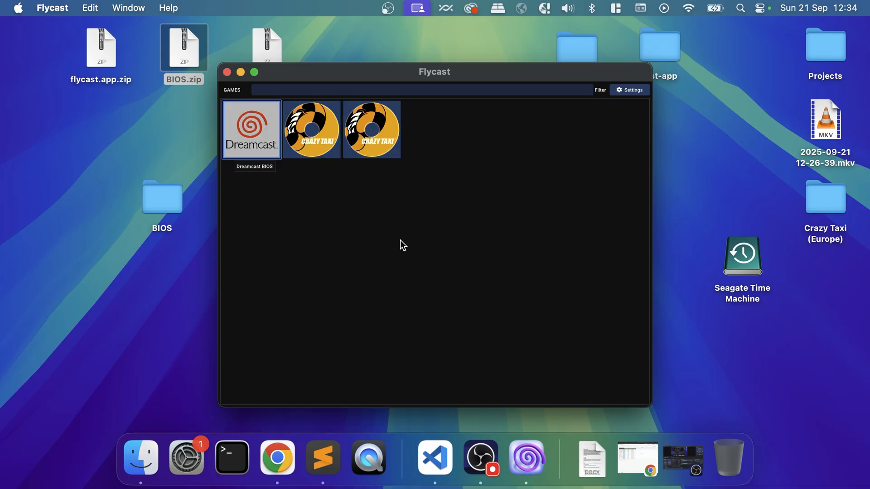
double_click(251, 130)
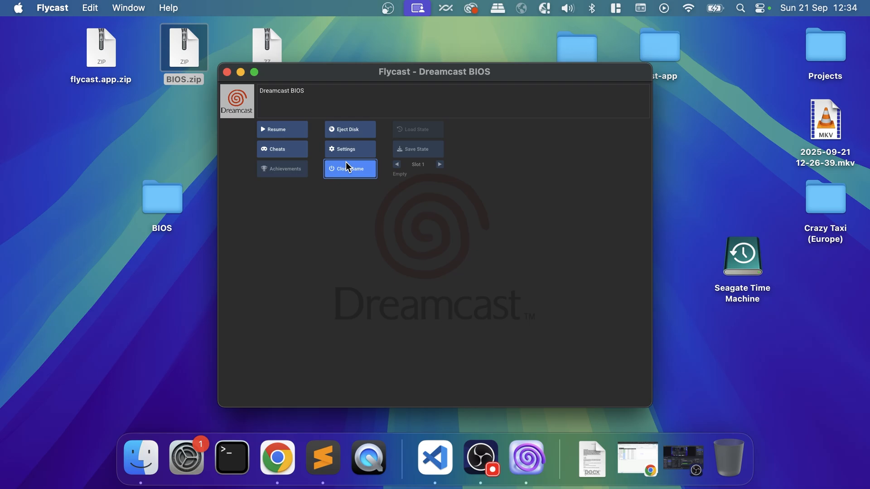
left_click(350, 169)
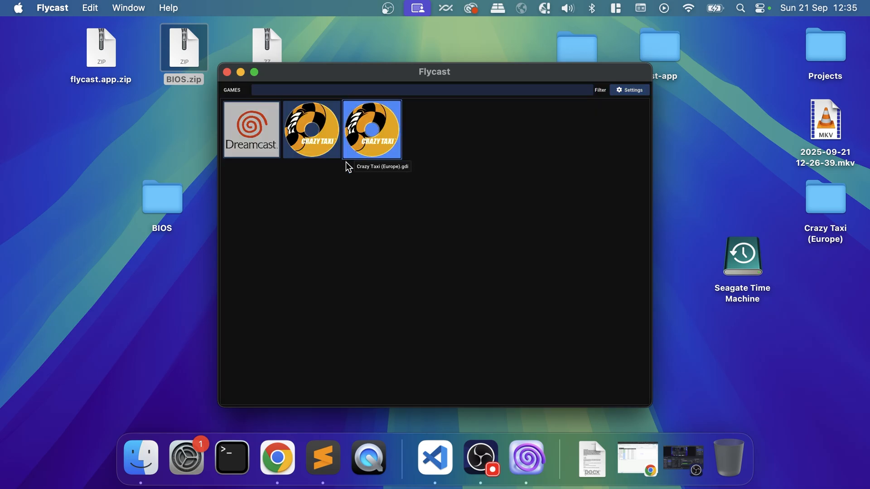
mouse_move(371, 232)
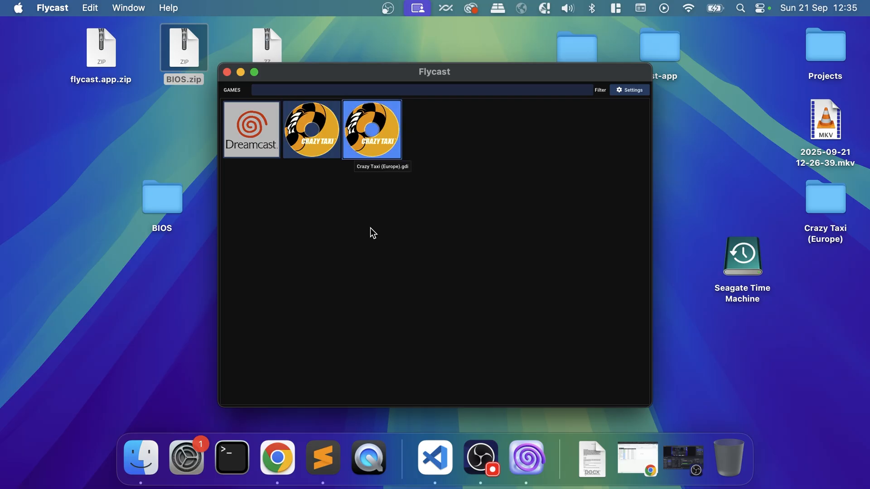
Launch Crazy Taxi (Europe).gdi from the games library so it boots to the SEGA licence screen
double_click(372, 129)
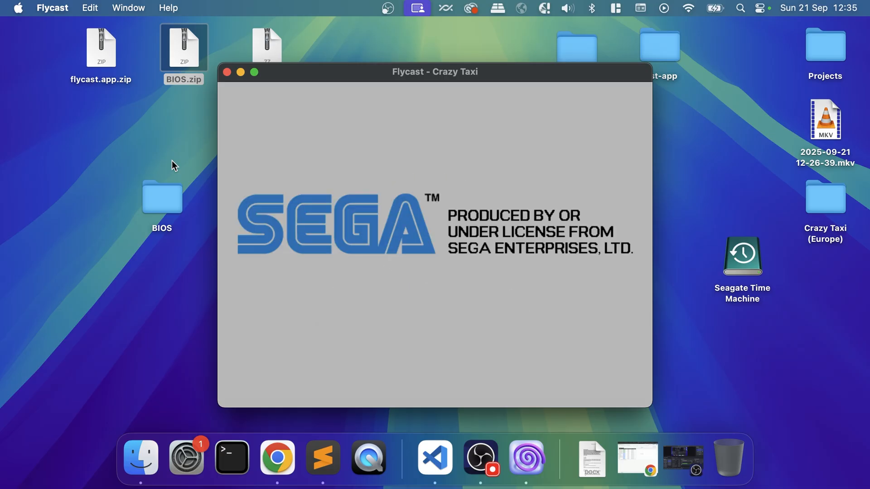
Bring up the in-game menu via Flycast > Toggle Menu and cancel the Add Cheat form
left_click(51, 8)
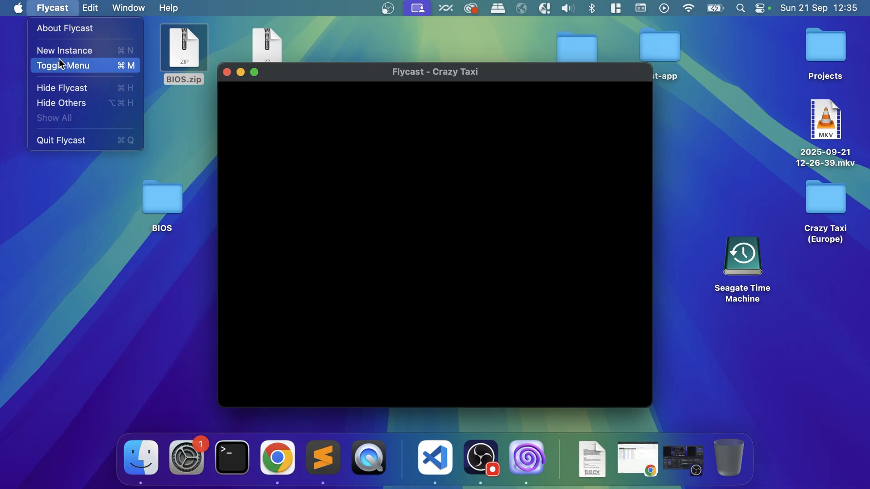
left_click(64, 66)
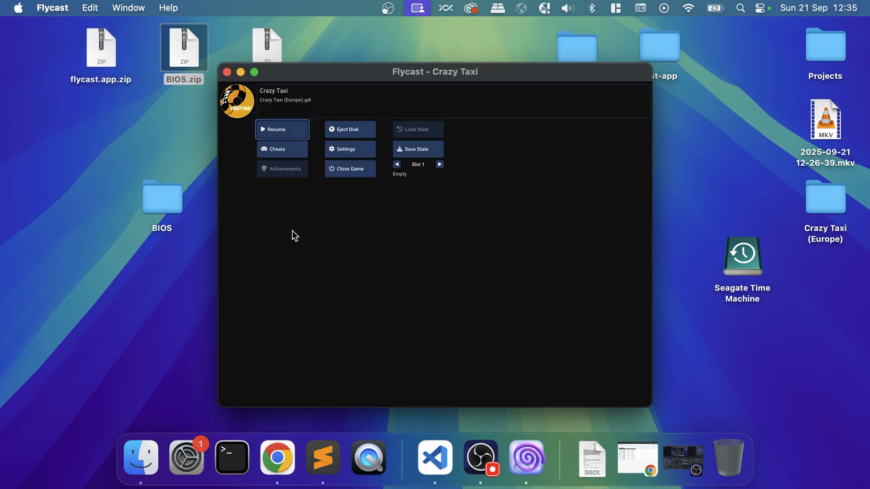
left_click(277, 149)
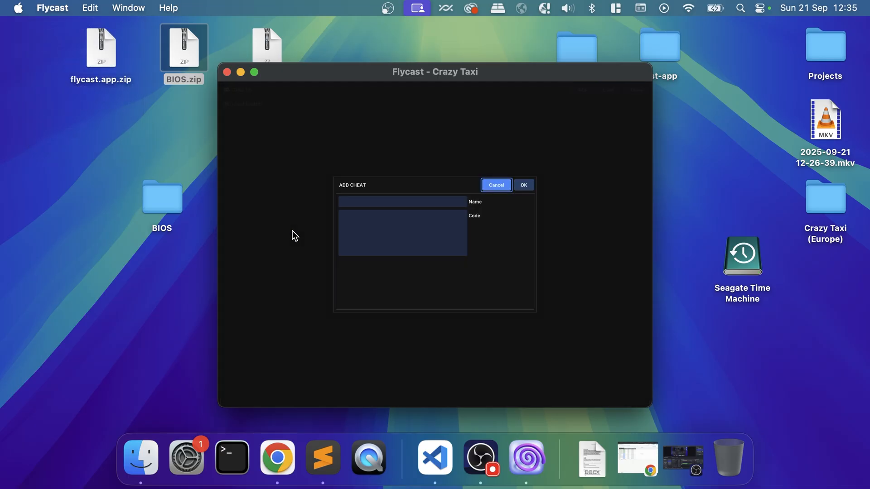
left_click(495, 185)
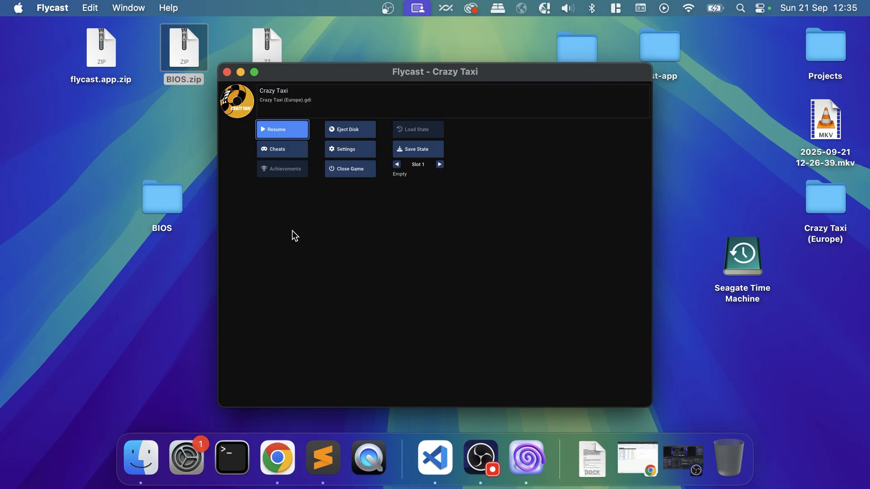
Check another in-game menu entry, then resume Crazy Taxi to its title screen
left_click(344, 148)
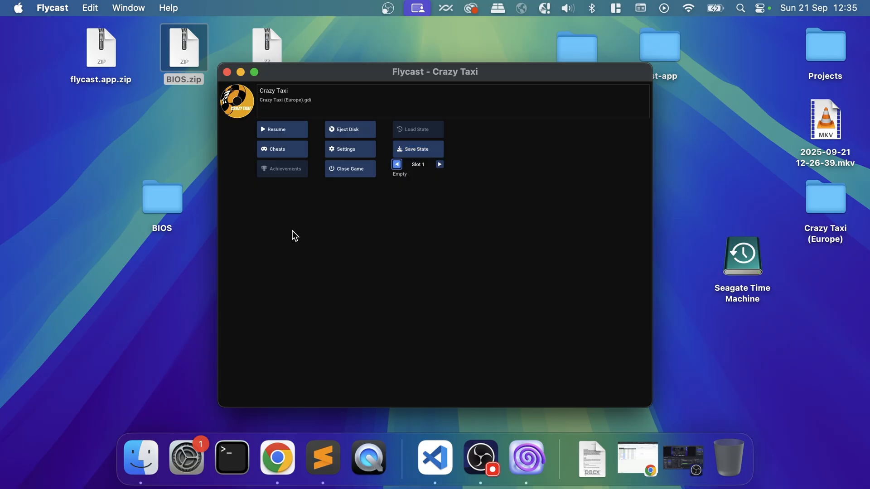
left_click(278, 130)
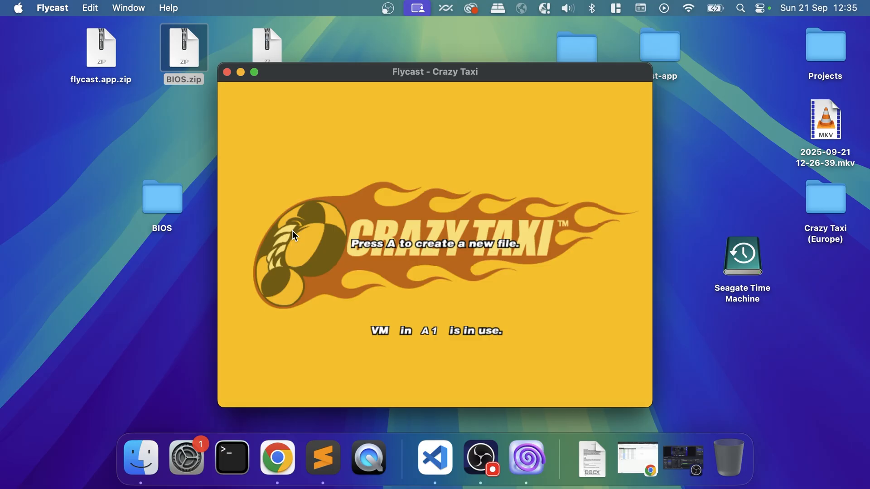
Pass the Crazy Taxi title screen with the A button and start a driving run
key("a")
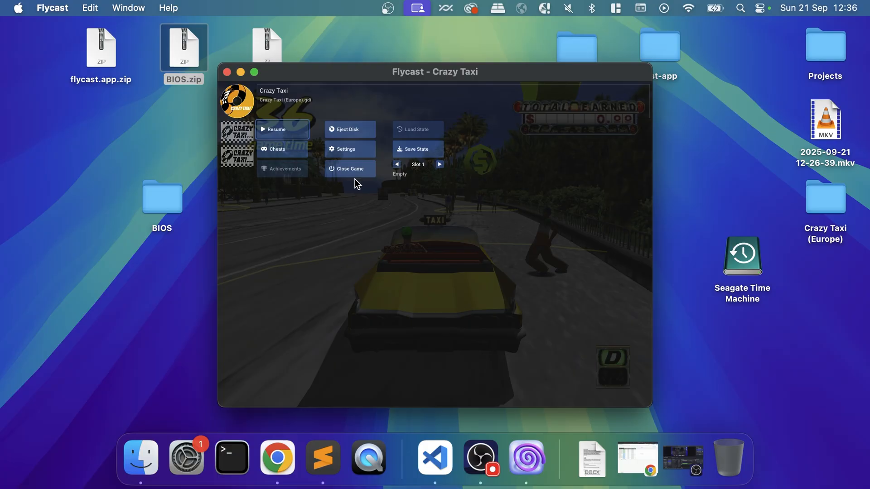
Close the running Crazy Taxi game and return to the games library
left_click(349, 168)
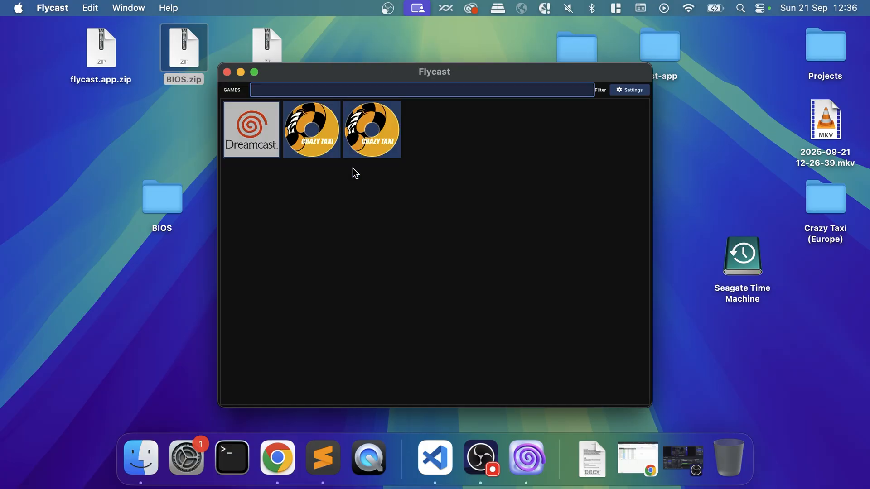
mouse_move(363, 74)
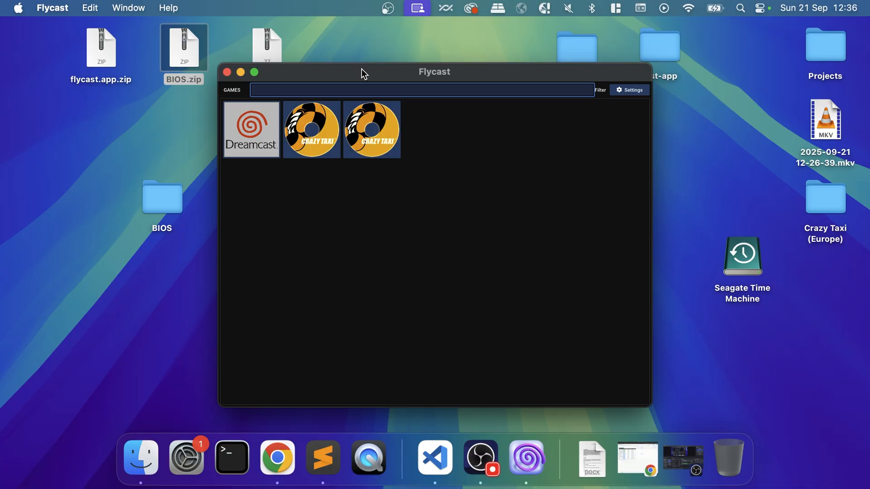